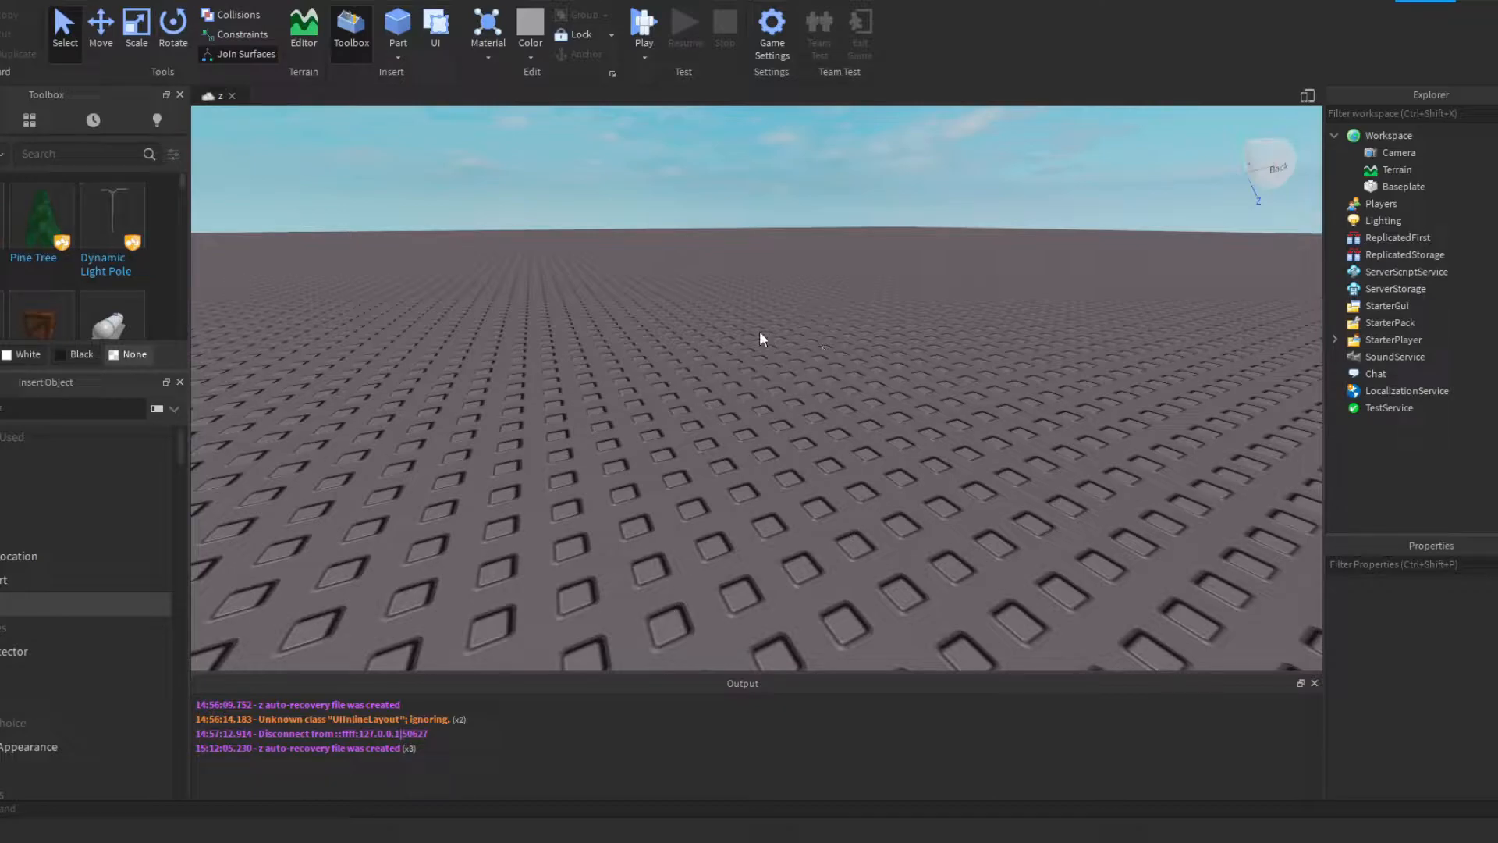
{"action": "mouse_move", "coordinate": [756, 304]}
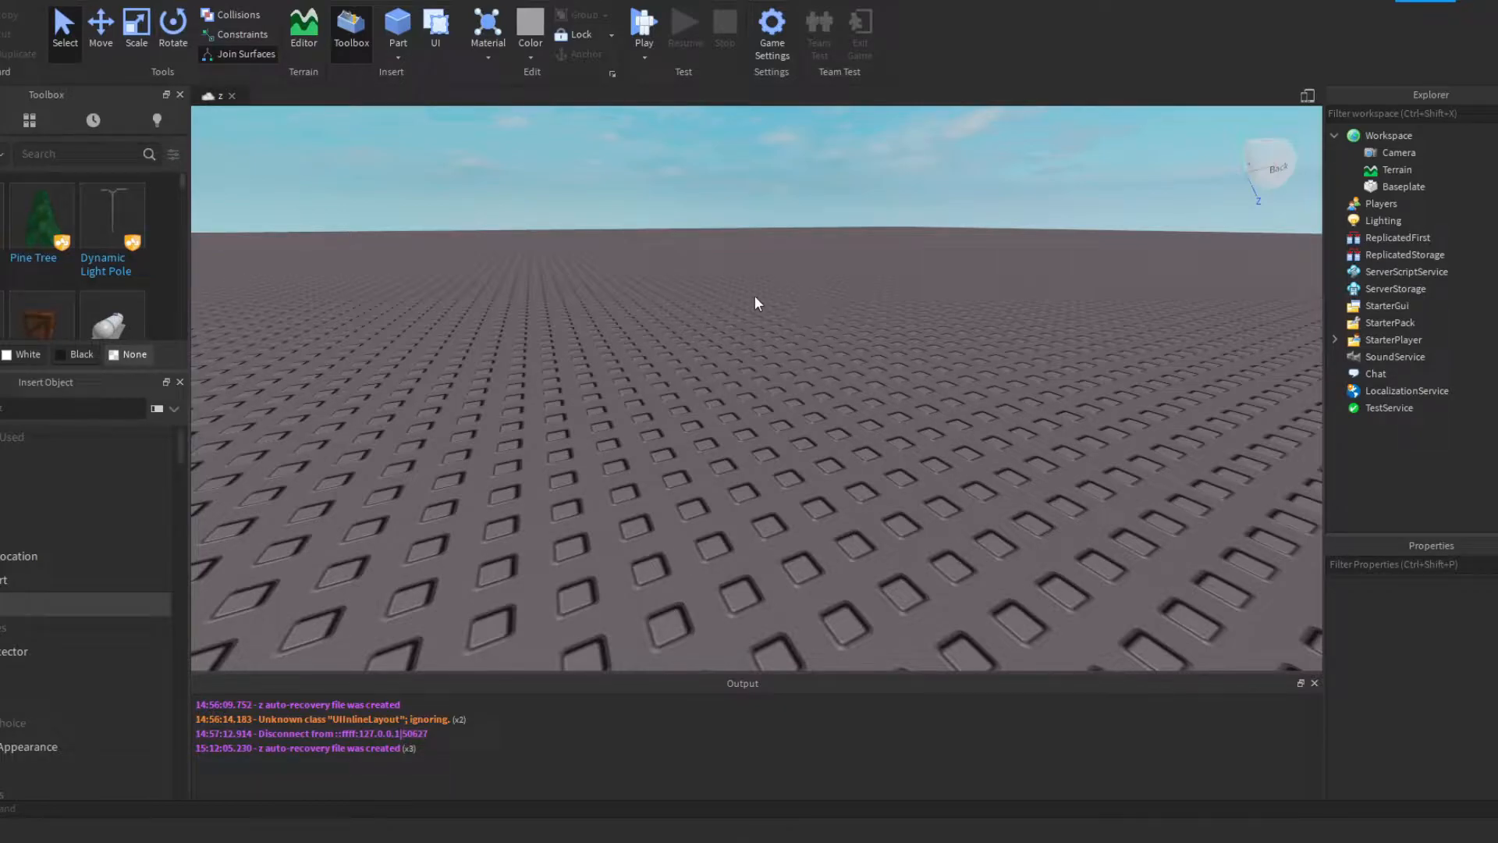
{"action": "mouse_move", "coordinate": [817, 355]}
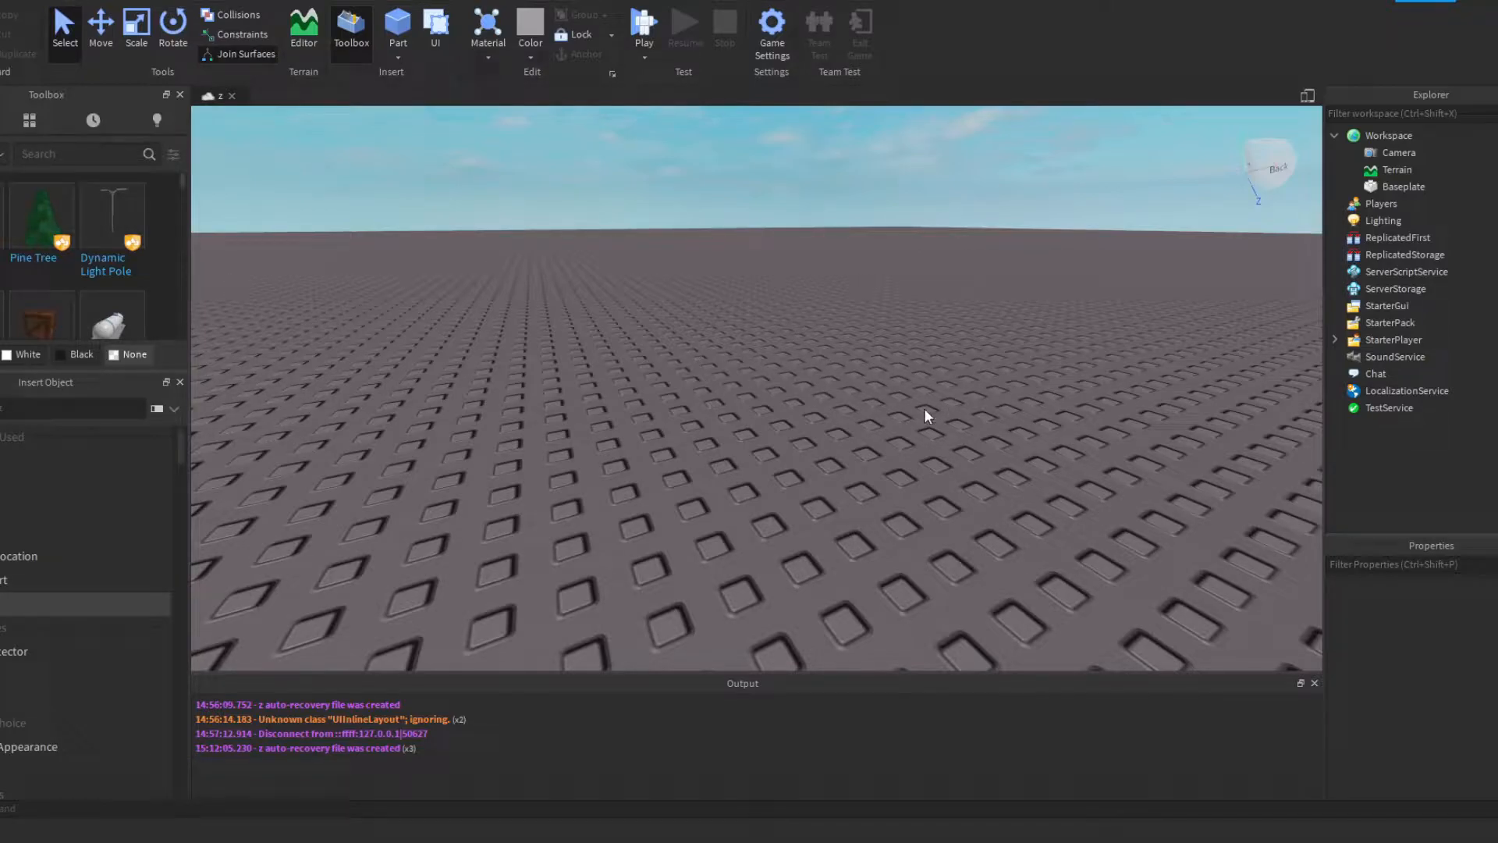
{"action": "mouse_move", "coordinate": [763, 361]}
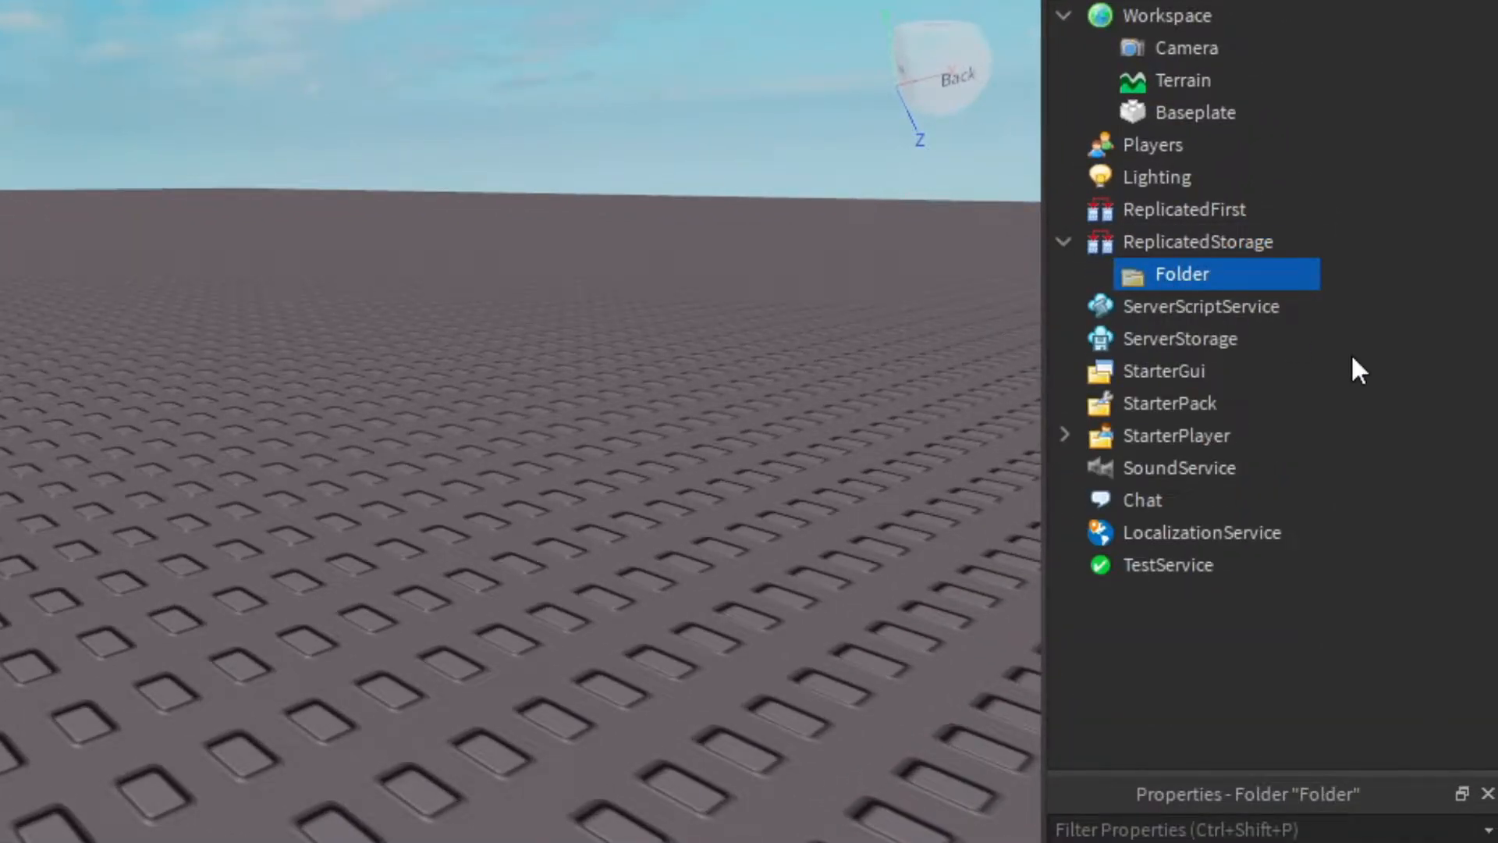
Name the folder BillboardGuis and add a BillboardGui RankTag sized {5,0},{1,0} with an upward studs offset.
{"action": "type", "text": "BillboardGuis"}
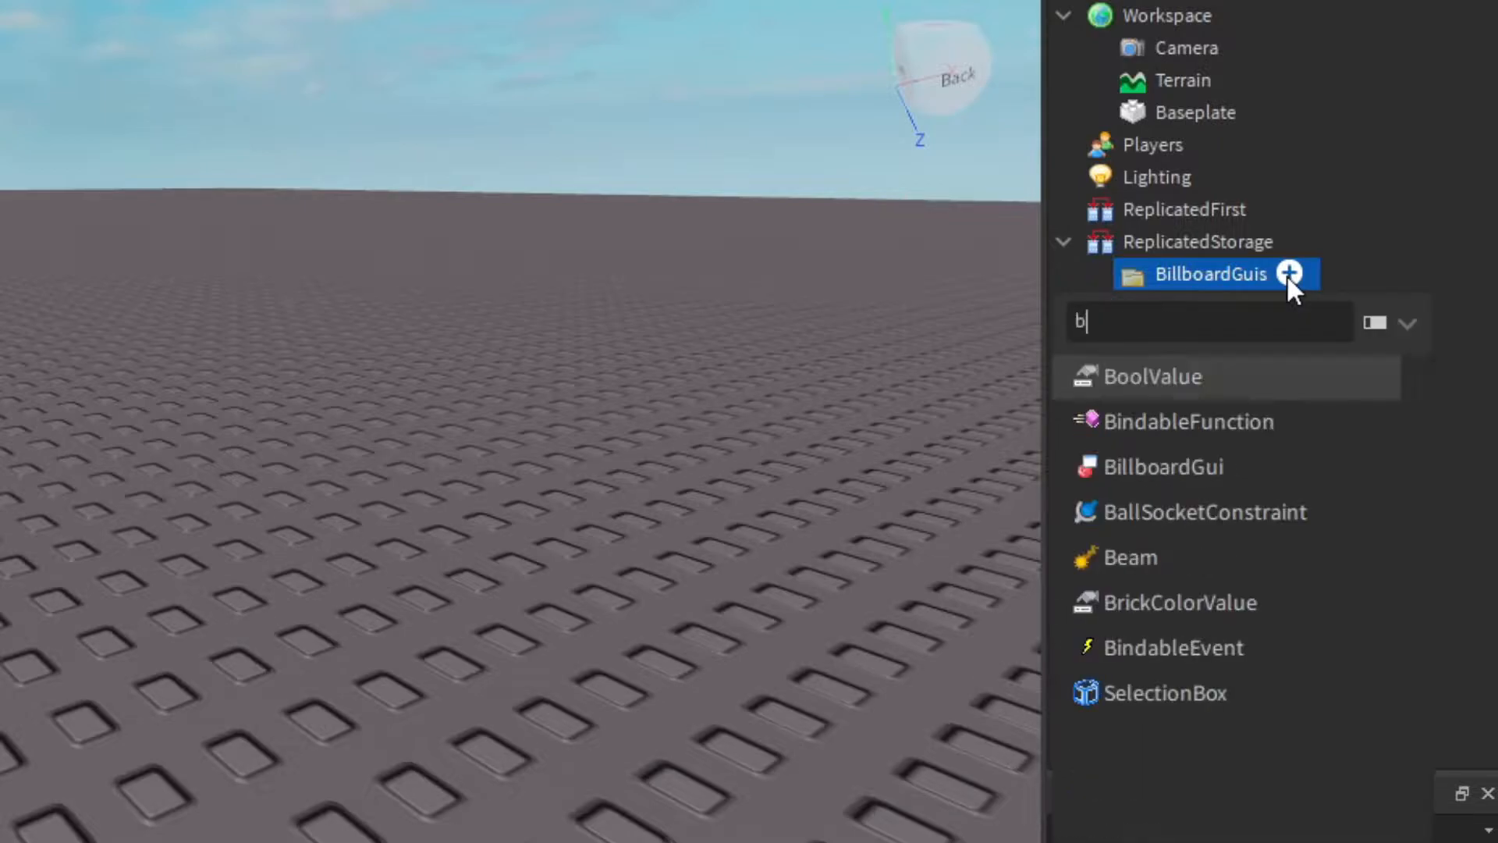
{"action": "left_click", "coordinate": [1165, 467]}
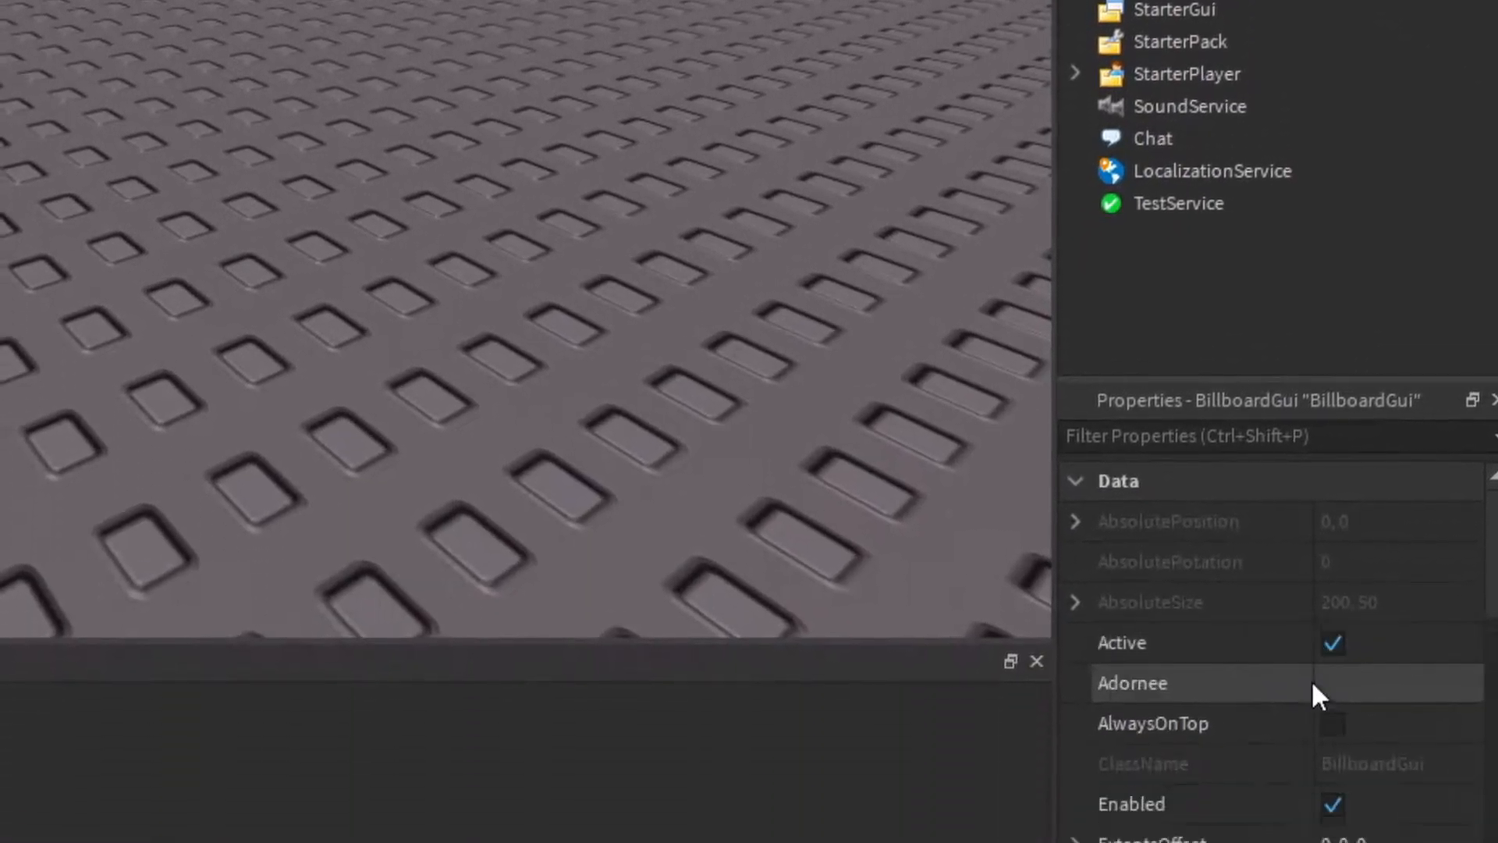
{"action": "scroll", "scroll_direction": "down", "scroll_amount": 3}
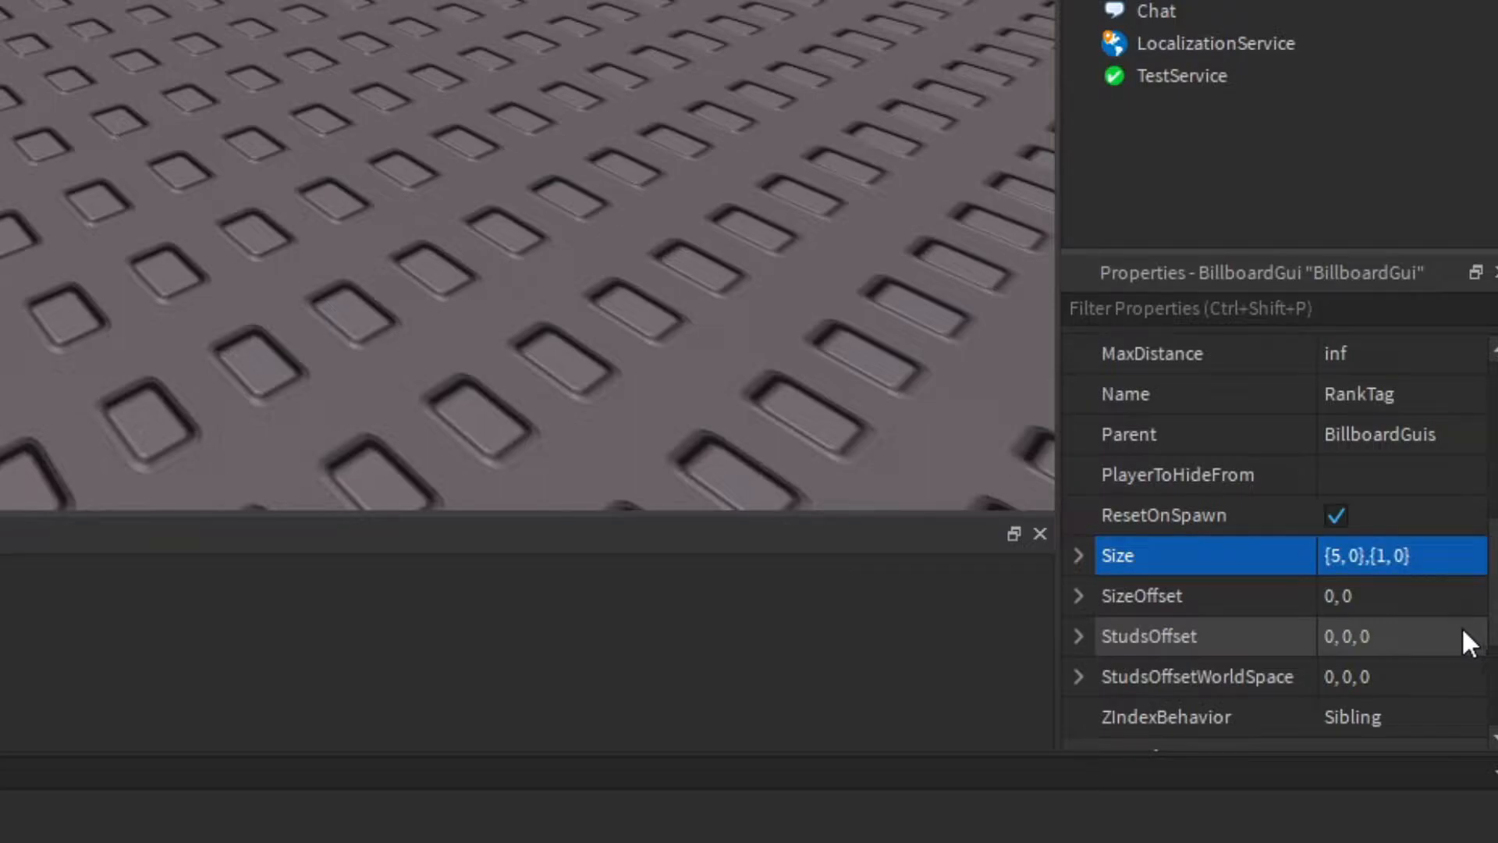
{"action": "mouse_move", "coordinate": [1367, 654]}
{"action": "type", "text": "2"}
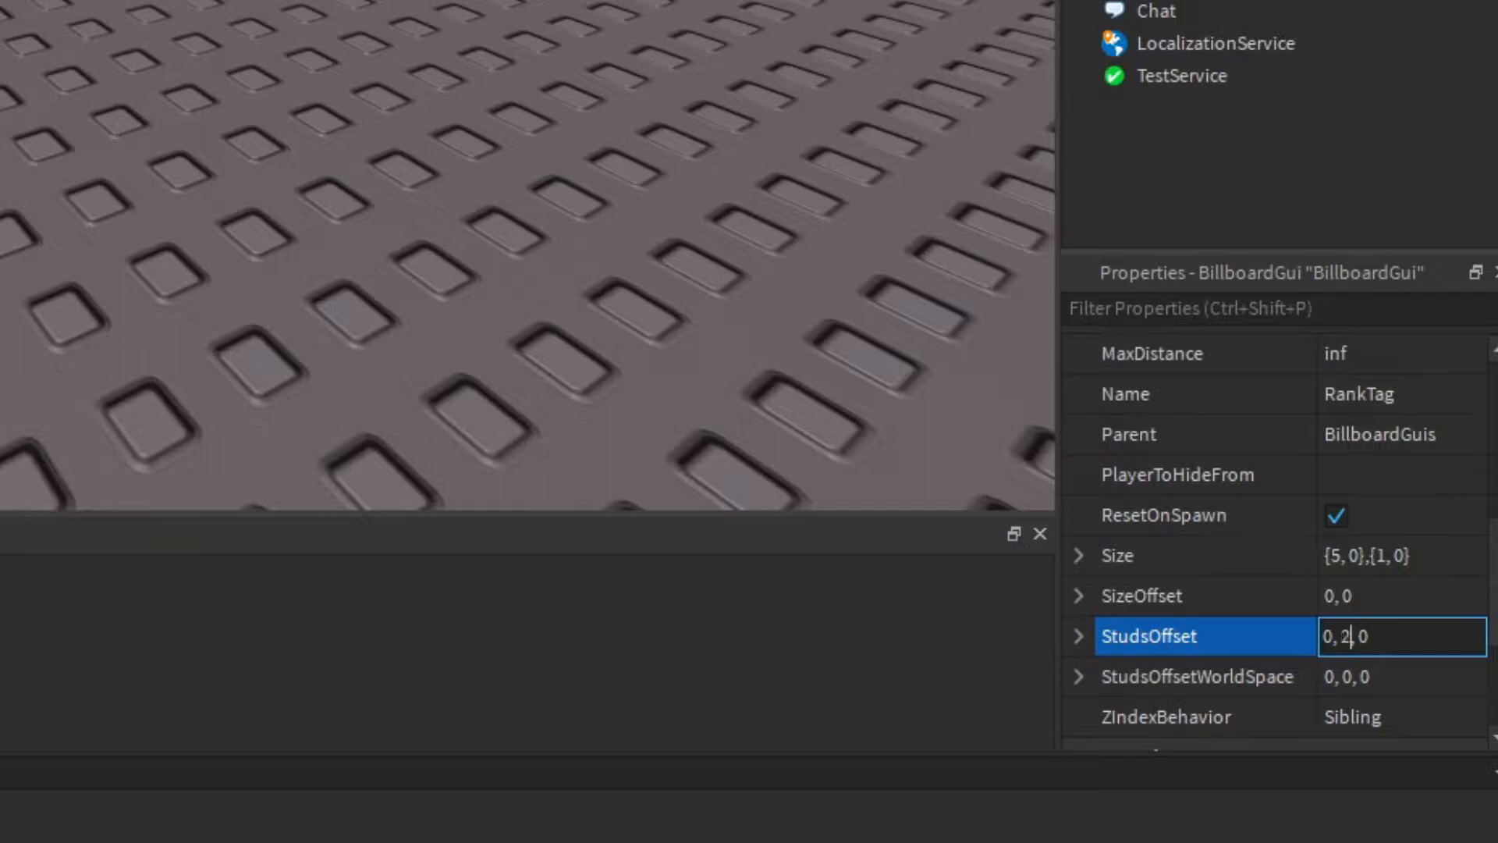
{"action": "left_click", "coordinate": [1295, 278]}
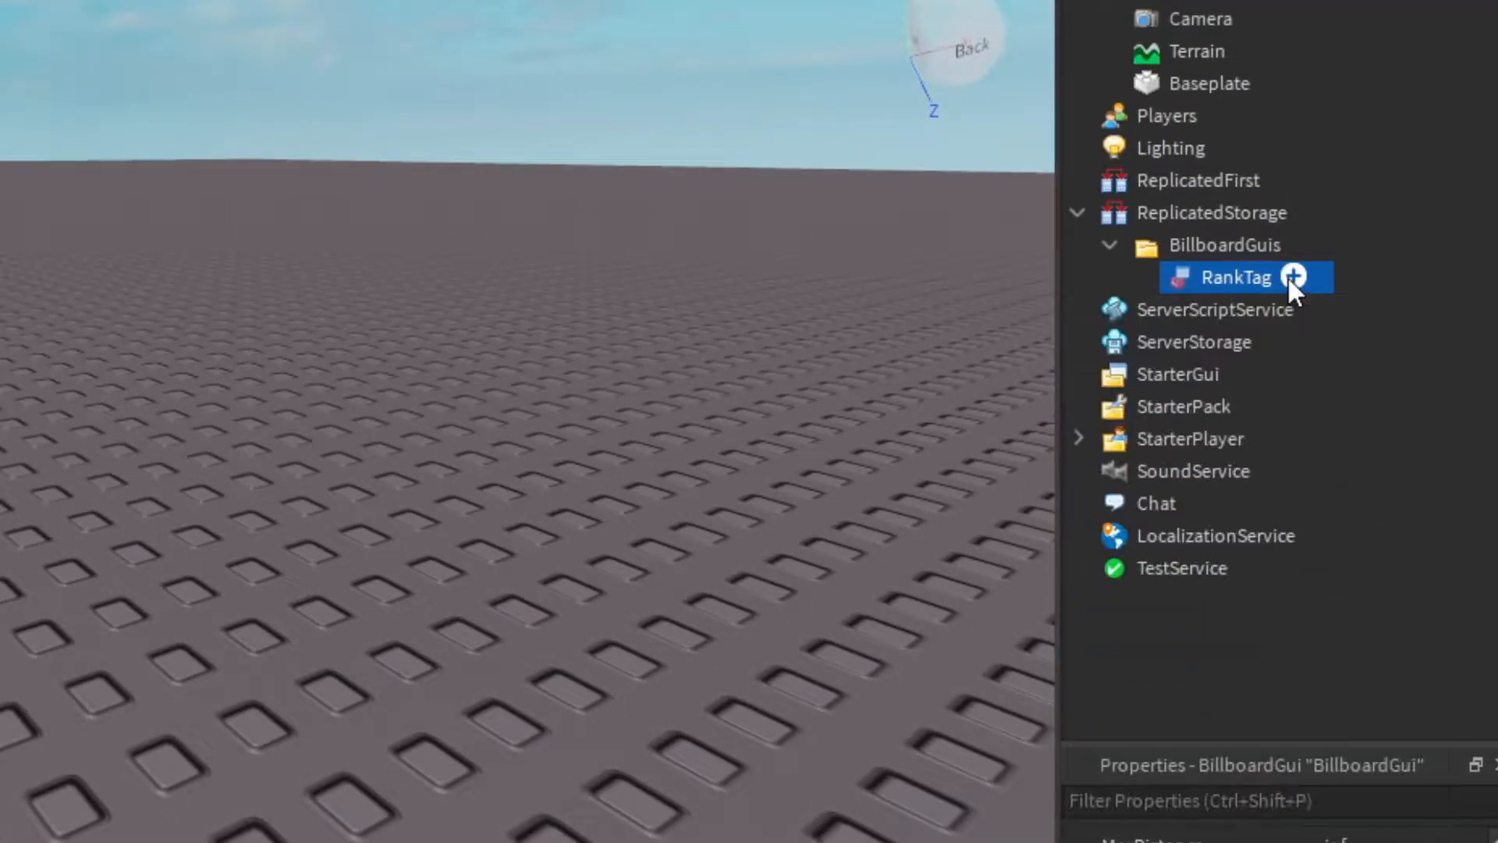
Add a TextLabel RankText under RankTag sized {1,0},{1,0} with its text set to 'Guest'.
{"action": "left_click", "coordinate": [1295, 277]}
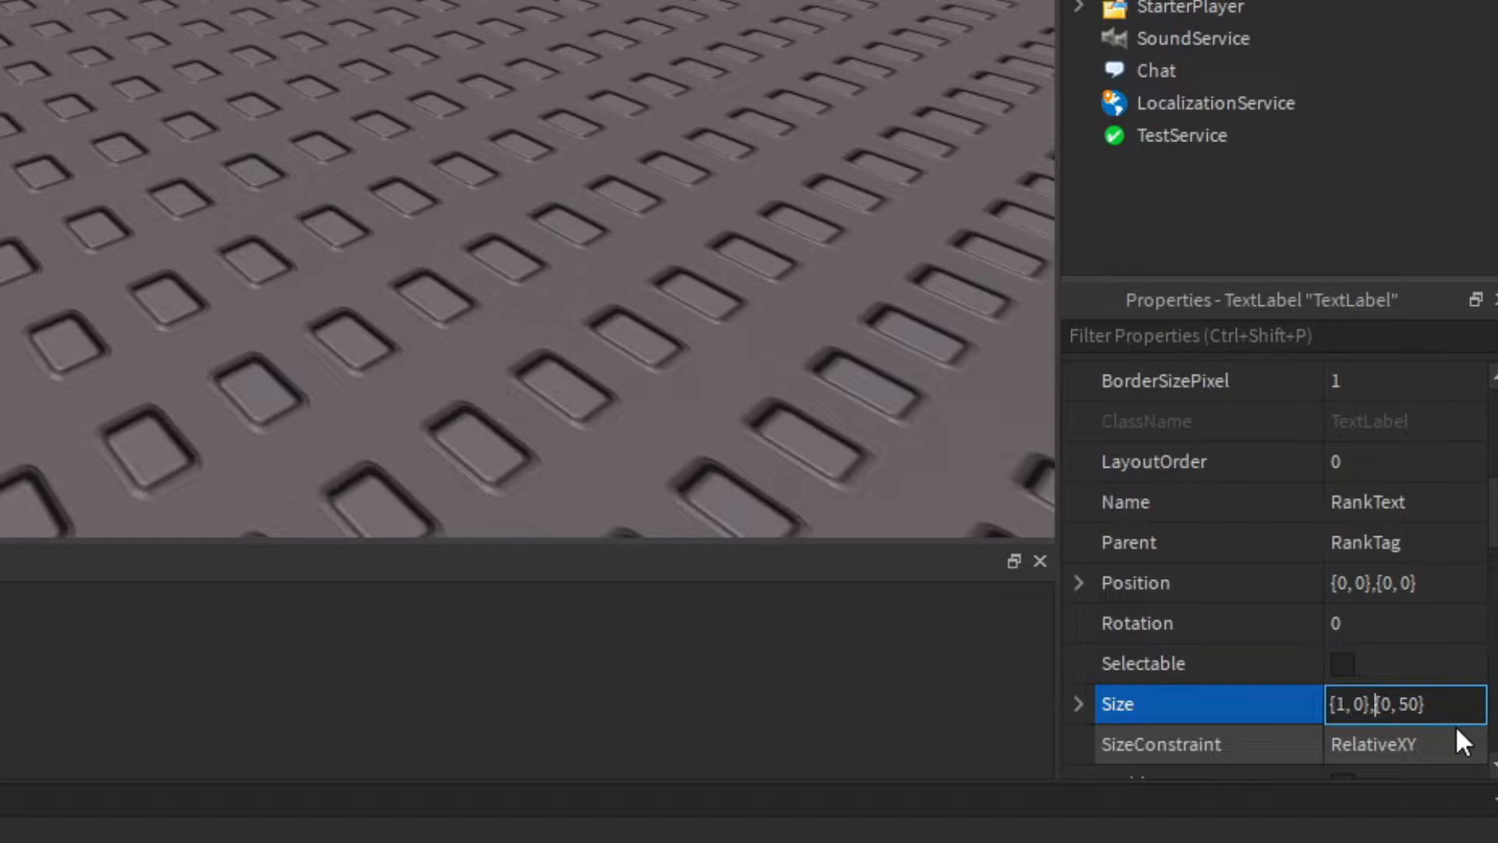
{"action": "type", "text": "{1, 0},{1, 0}"}
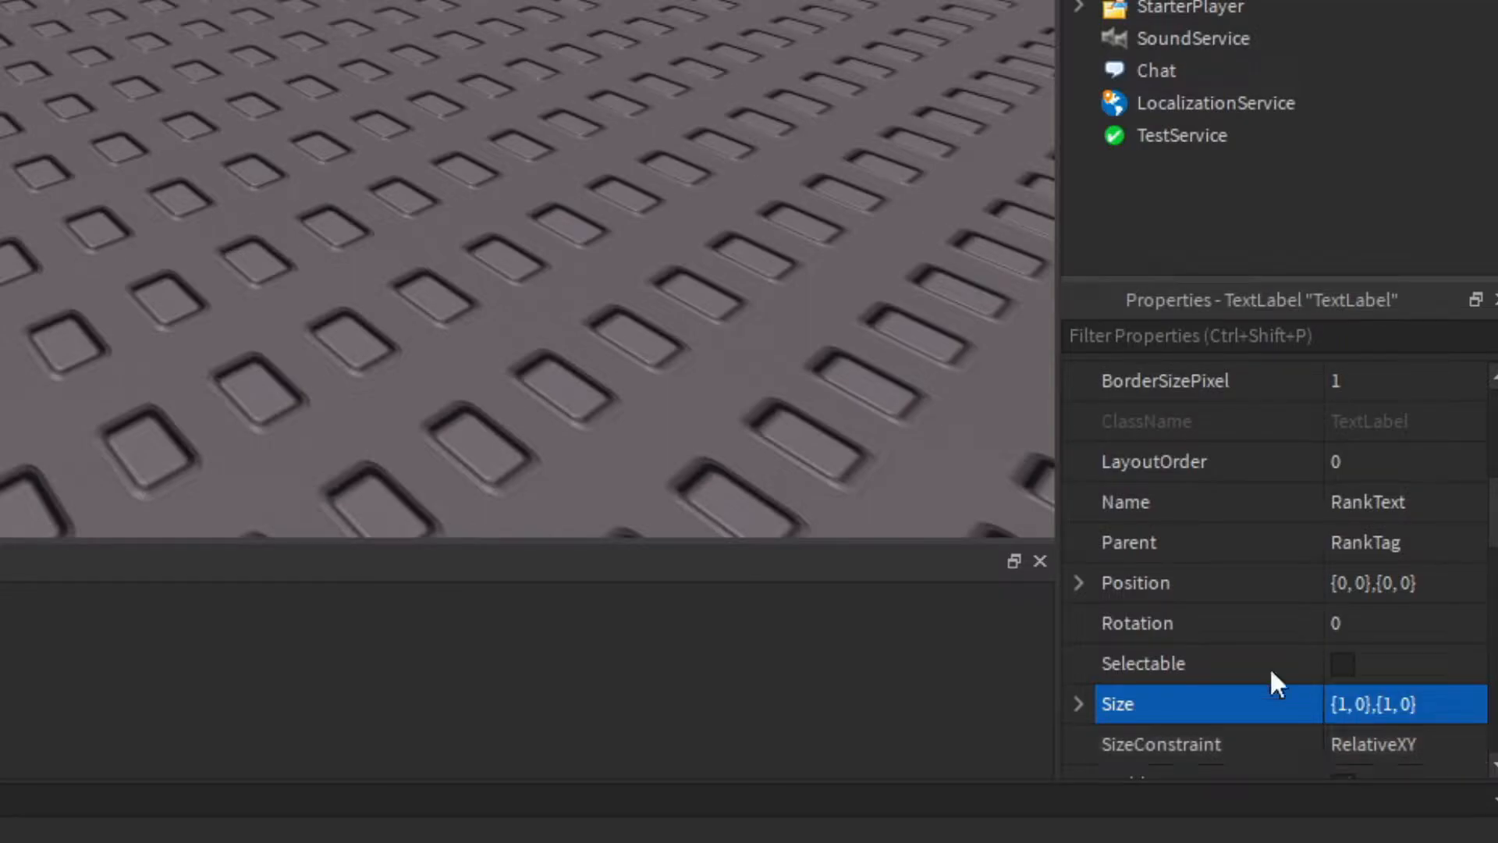
{"action": "scroll", "scroll_direction": "down", "scroll_amount": 3}
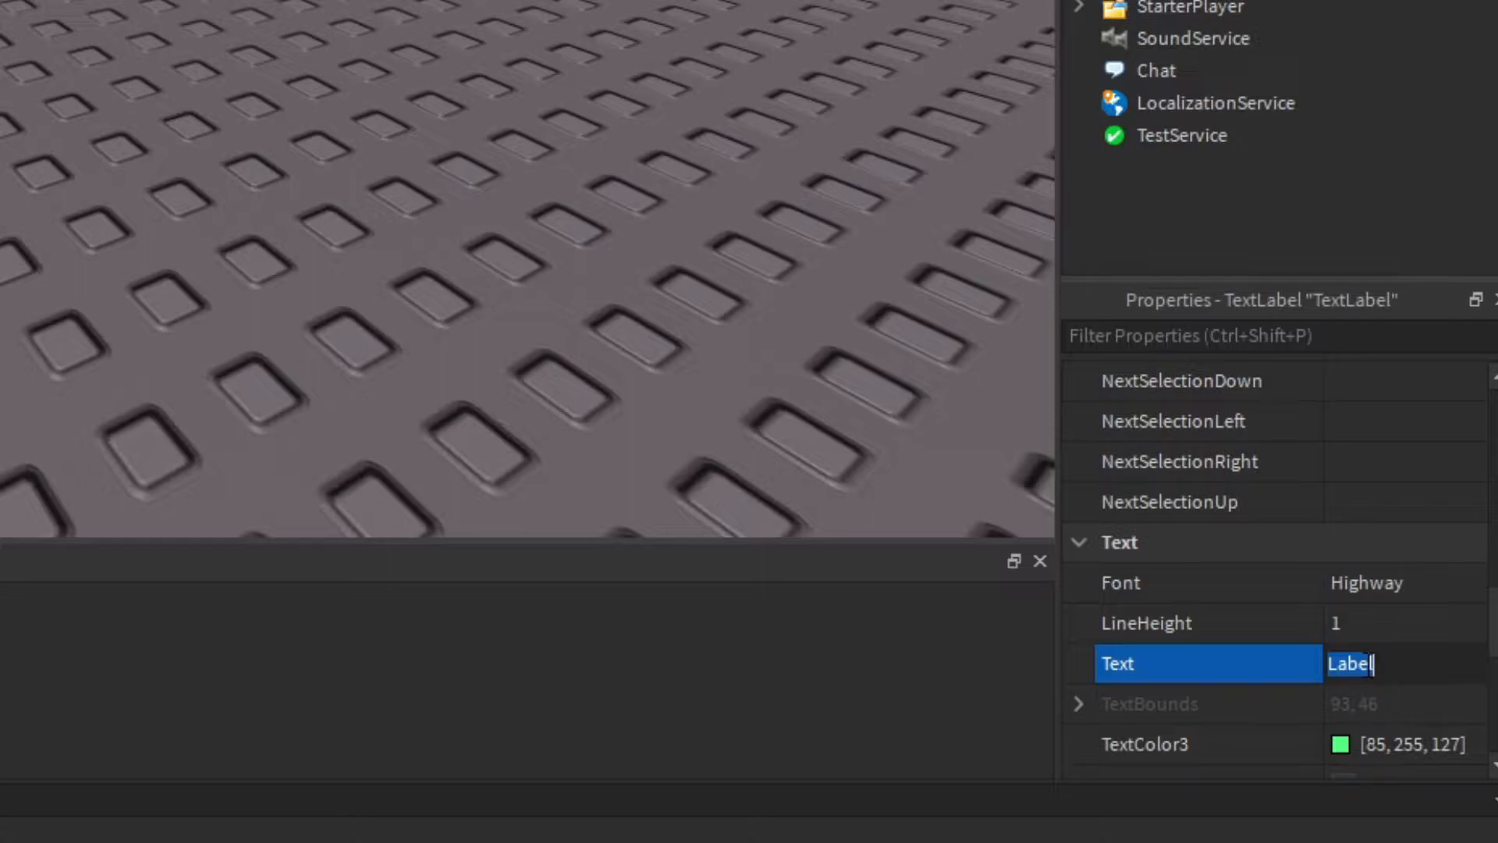
{"action": "type", "text": "Guest"}
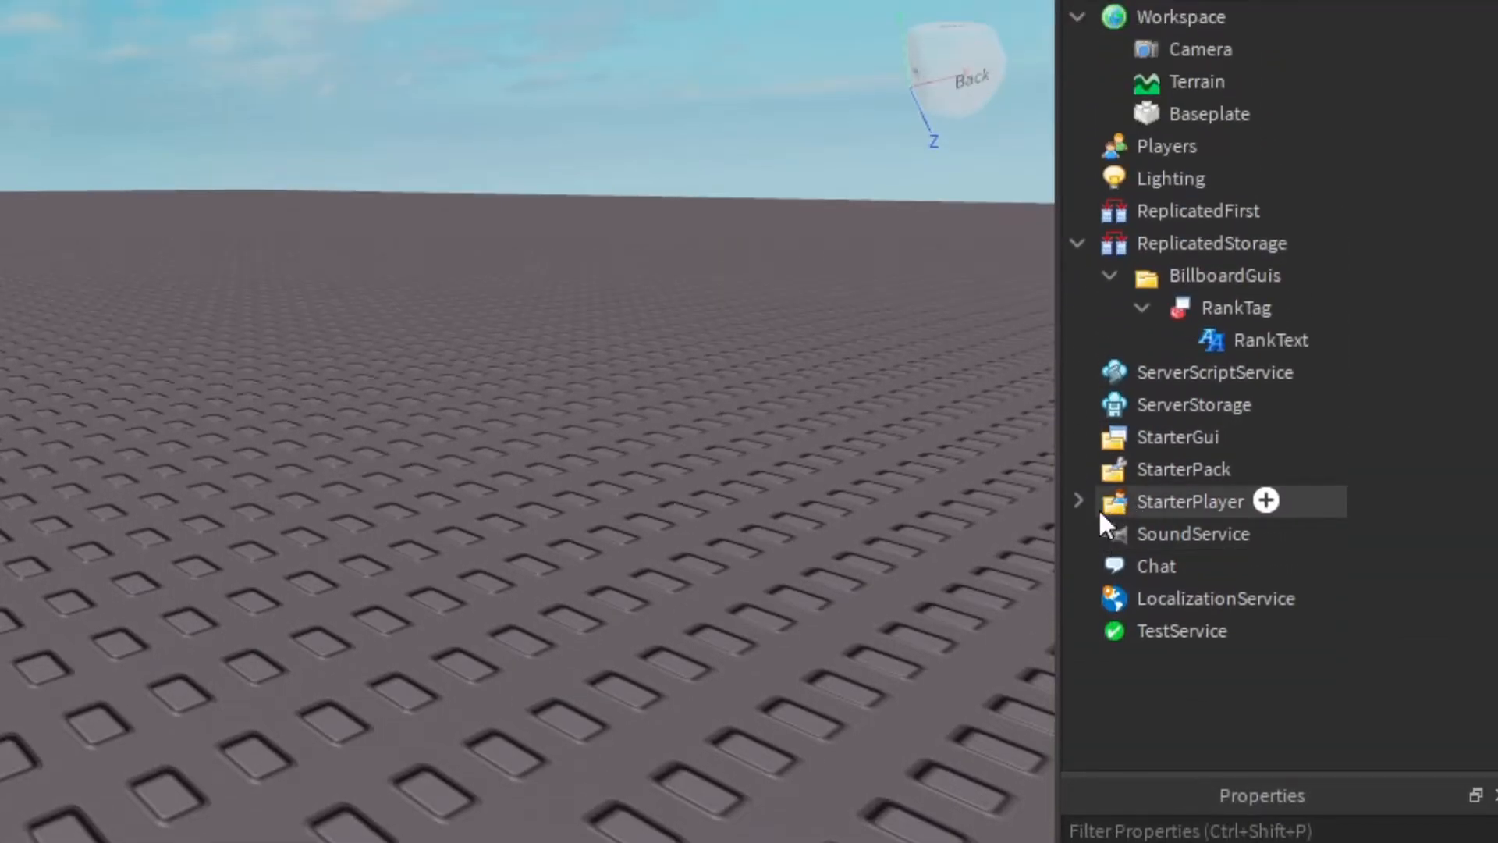
Create a Script named TagCreator in StarterCharacterScripts and bring it up in the editor.
{"action": "left_click", "coordinate": [1079, 500]}
{"action": "type", "text": "sc"}
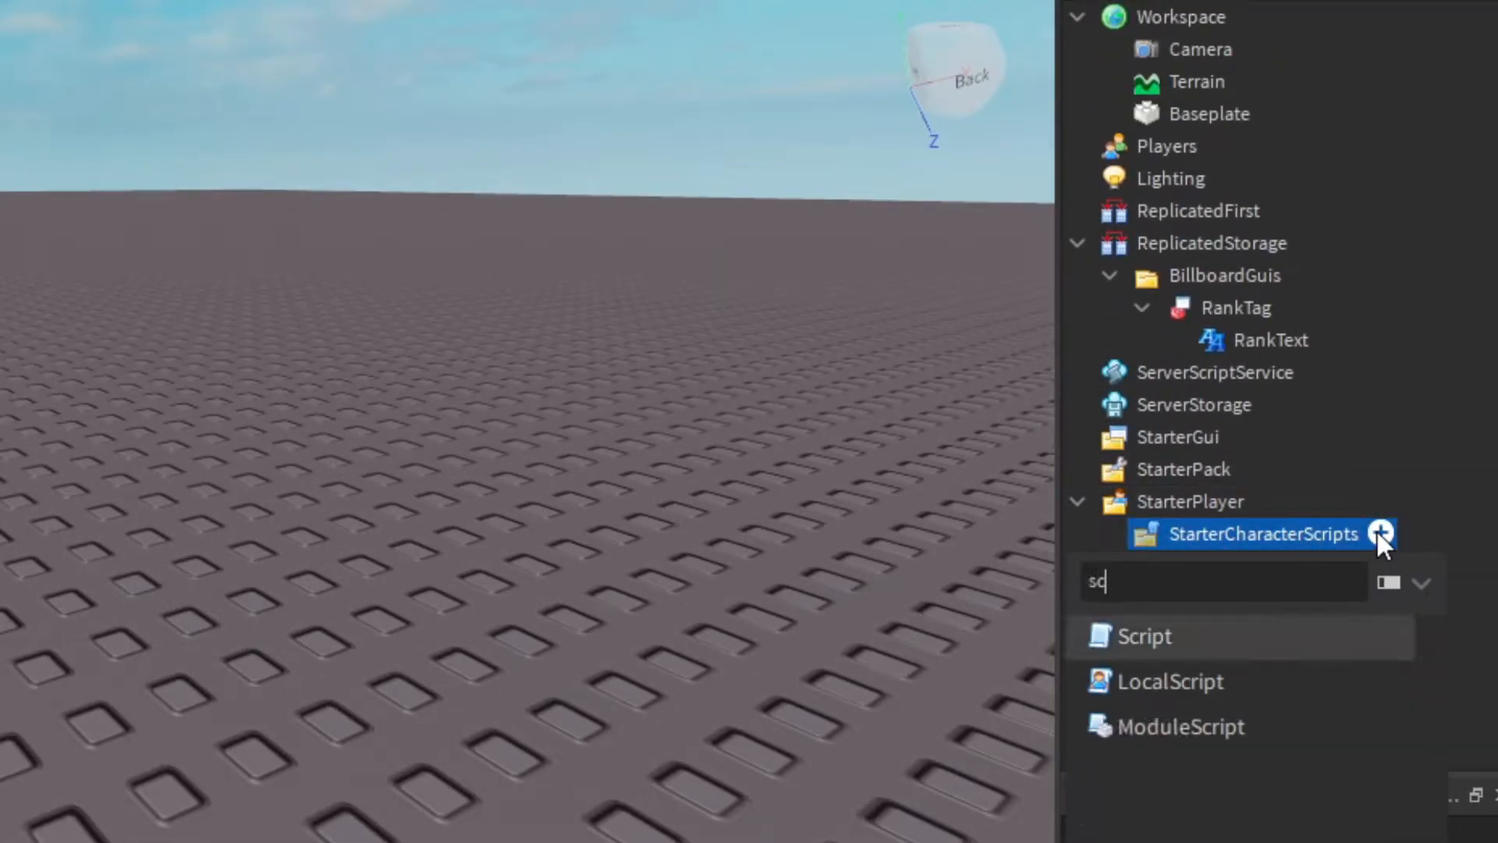
{"action": "left_click", "coordinate": [1141, 635]}
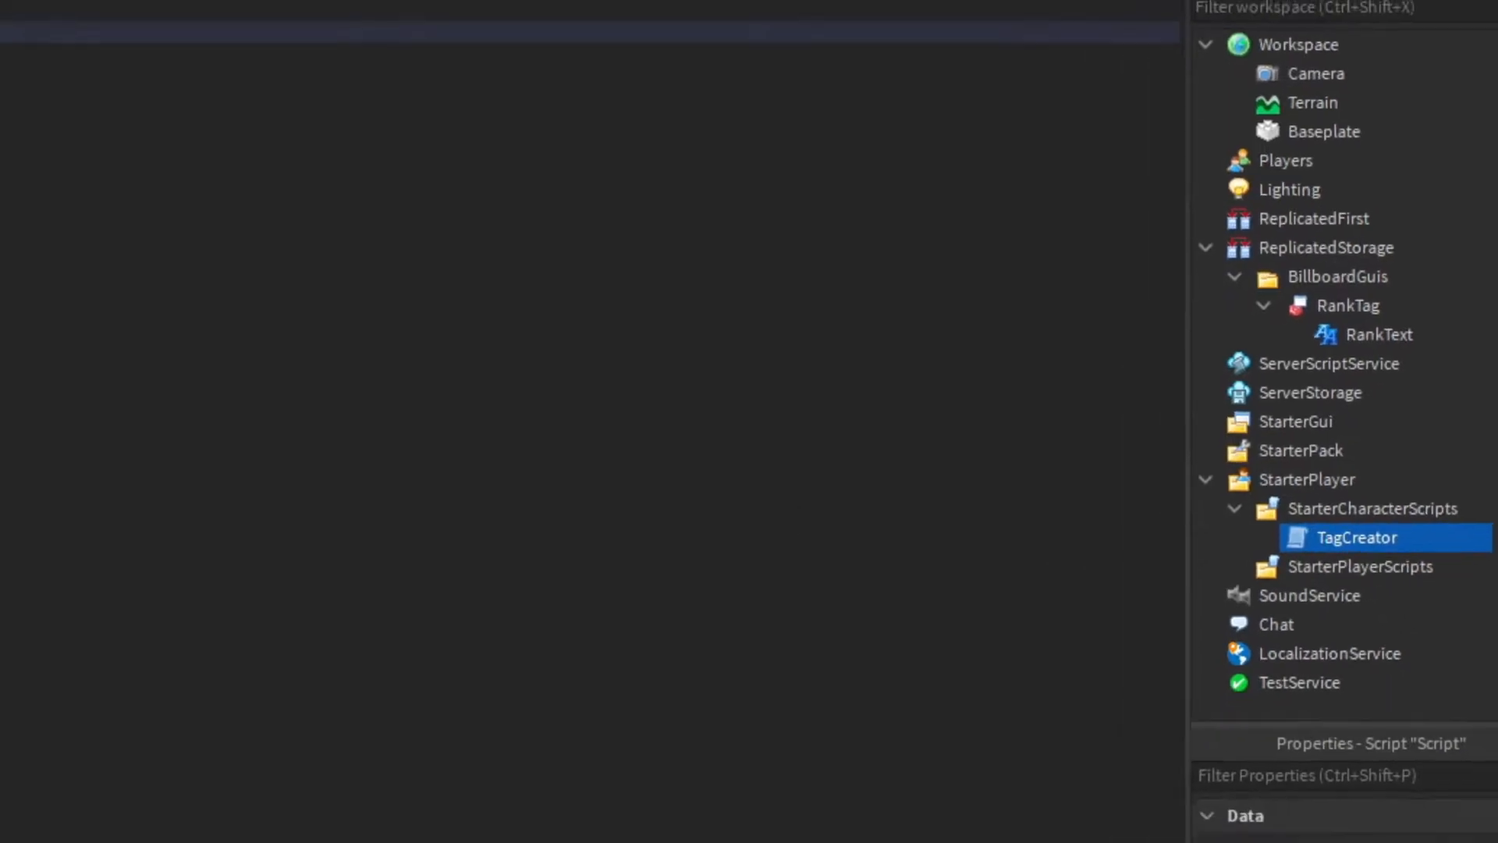
{"action": "double_click", "coordinate": [1355, 537]}
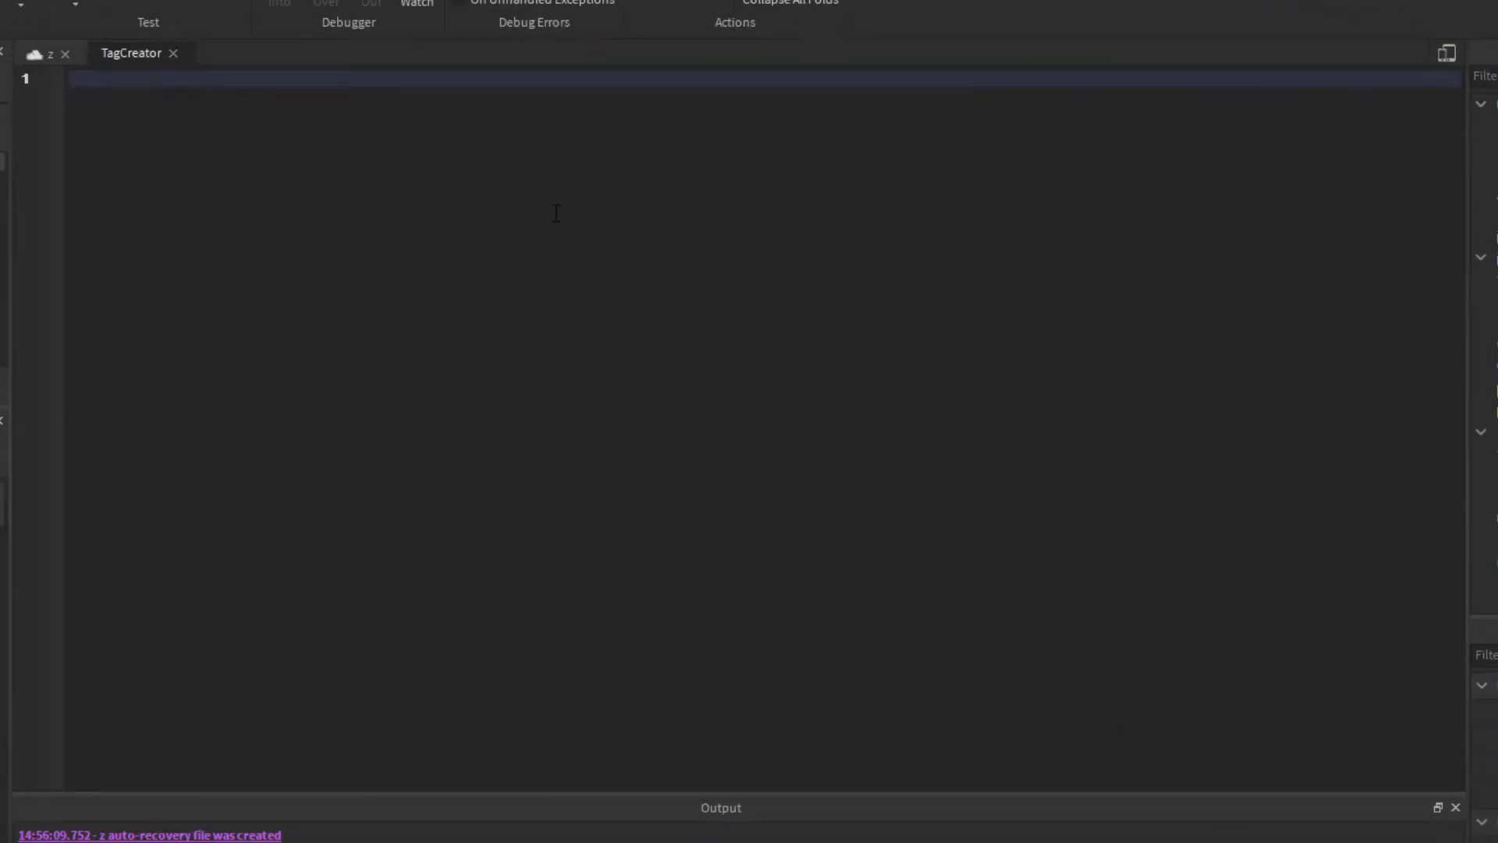
Write lines finding the player by the character's name and cloning RankTag from ReplicatedStorage.BillboardGuis.
{"action": "type", "text": "local player ="}
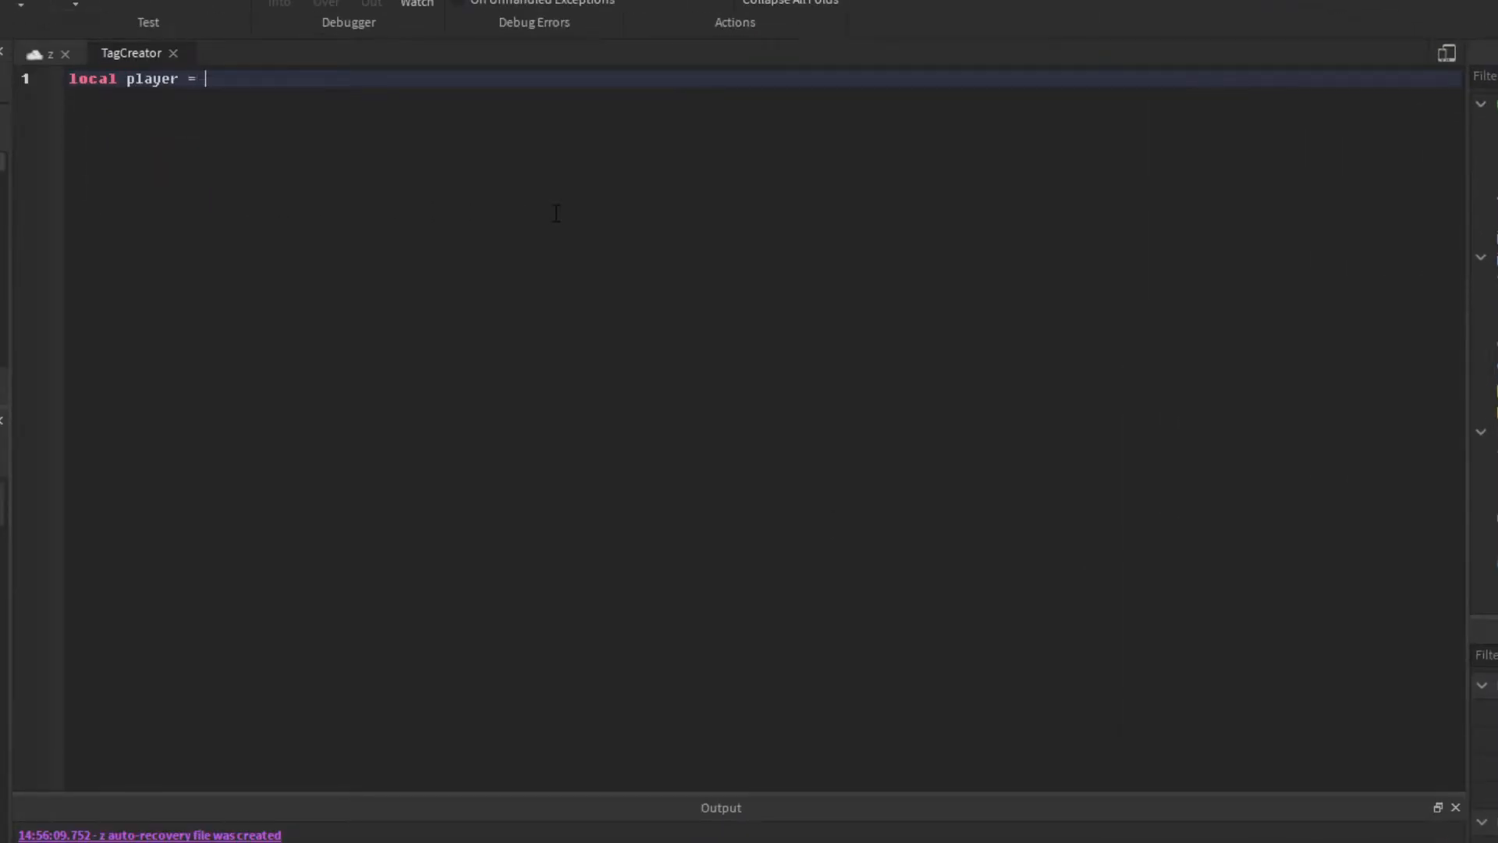
{"action": "type", "text": "game.Players:Fm"}
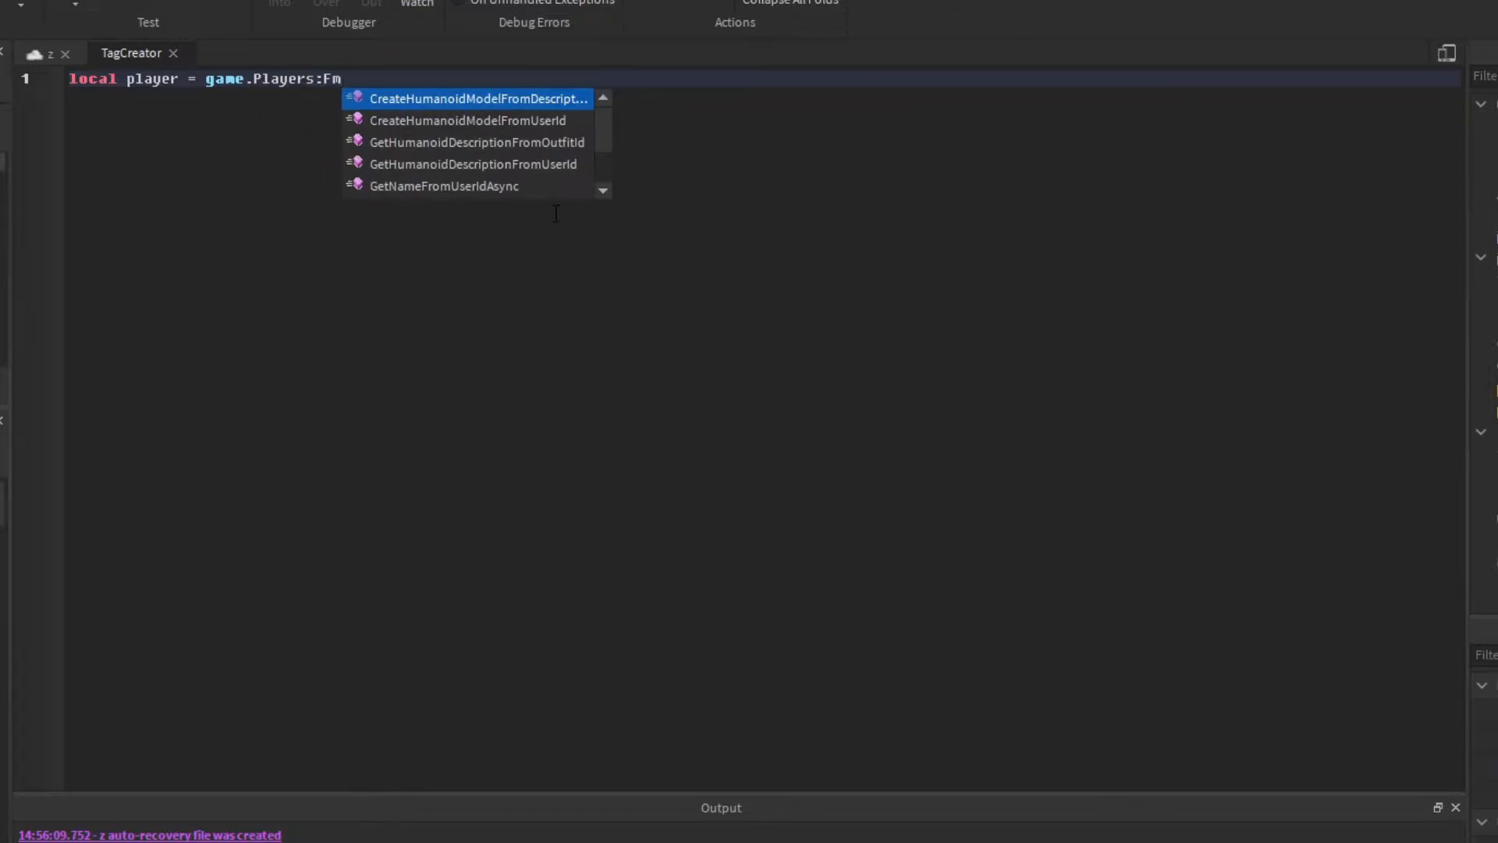
{"action": "type", "text": "indFirstChild(script.Parent."}
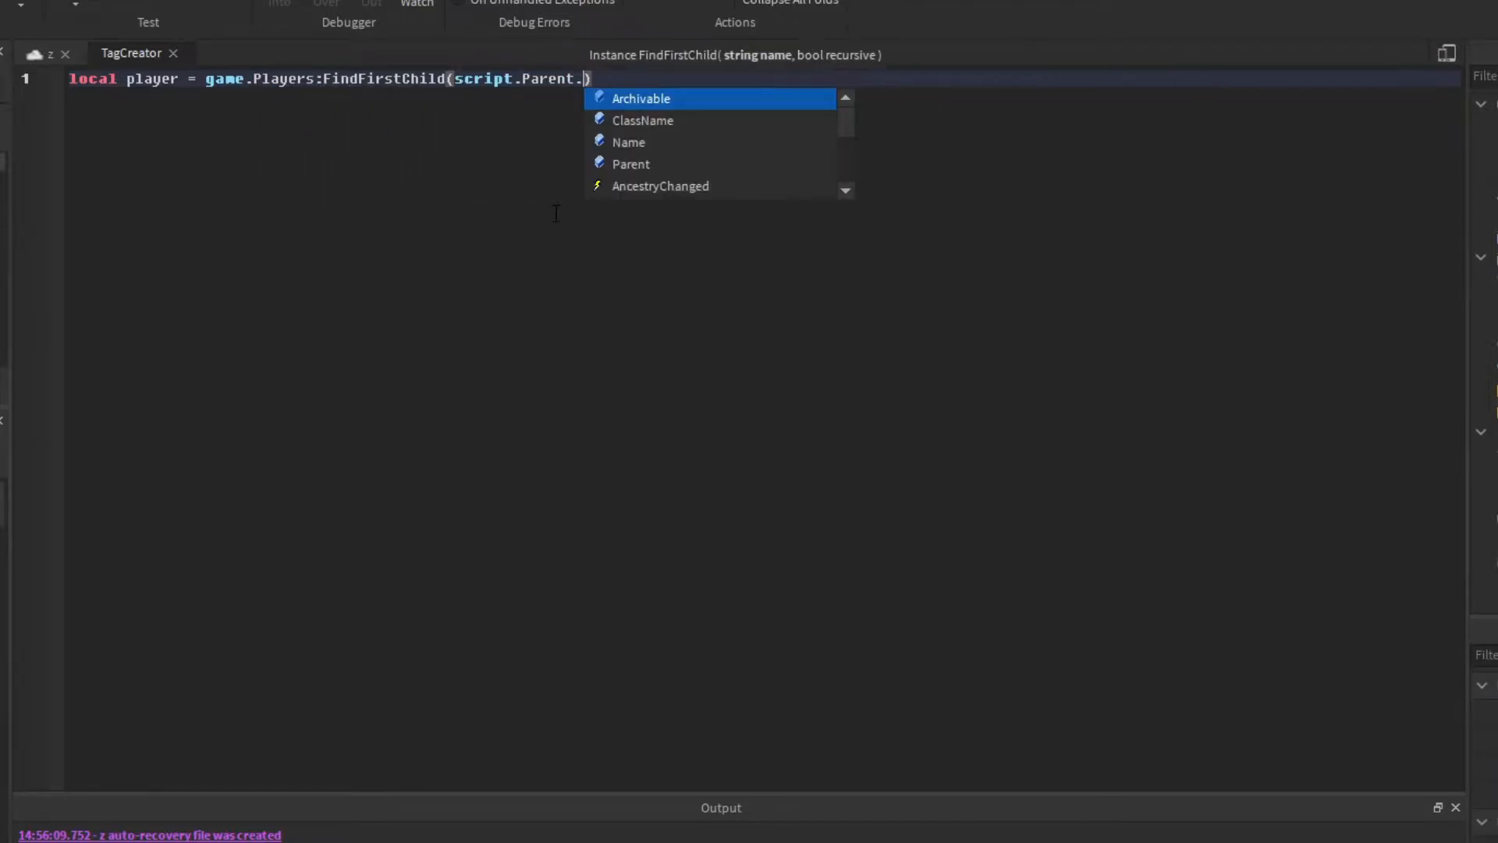
{"action": "type", "text": "Name)"}
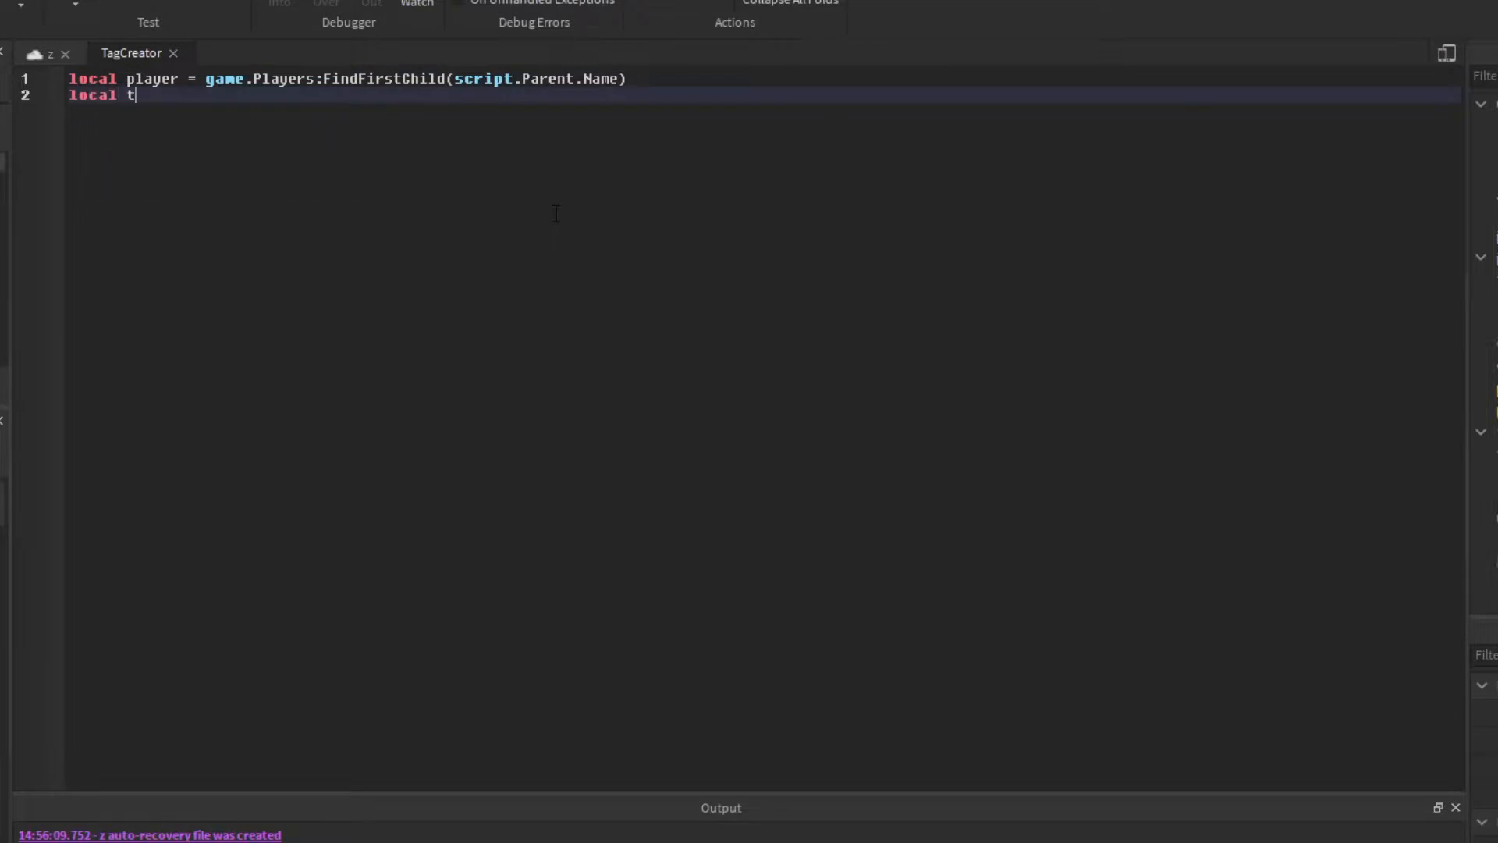
{"action": "type", "text": "ag = game.ReplicatedStorage."}
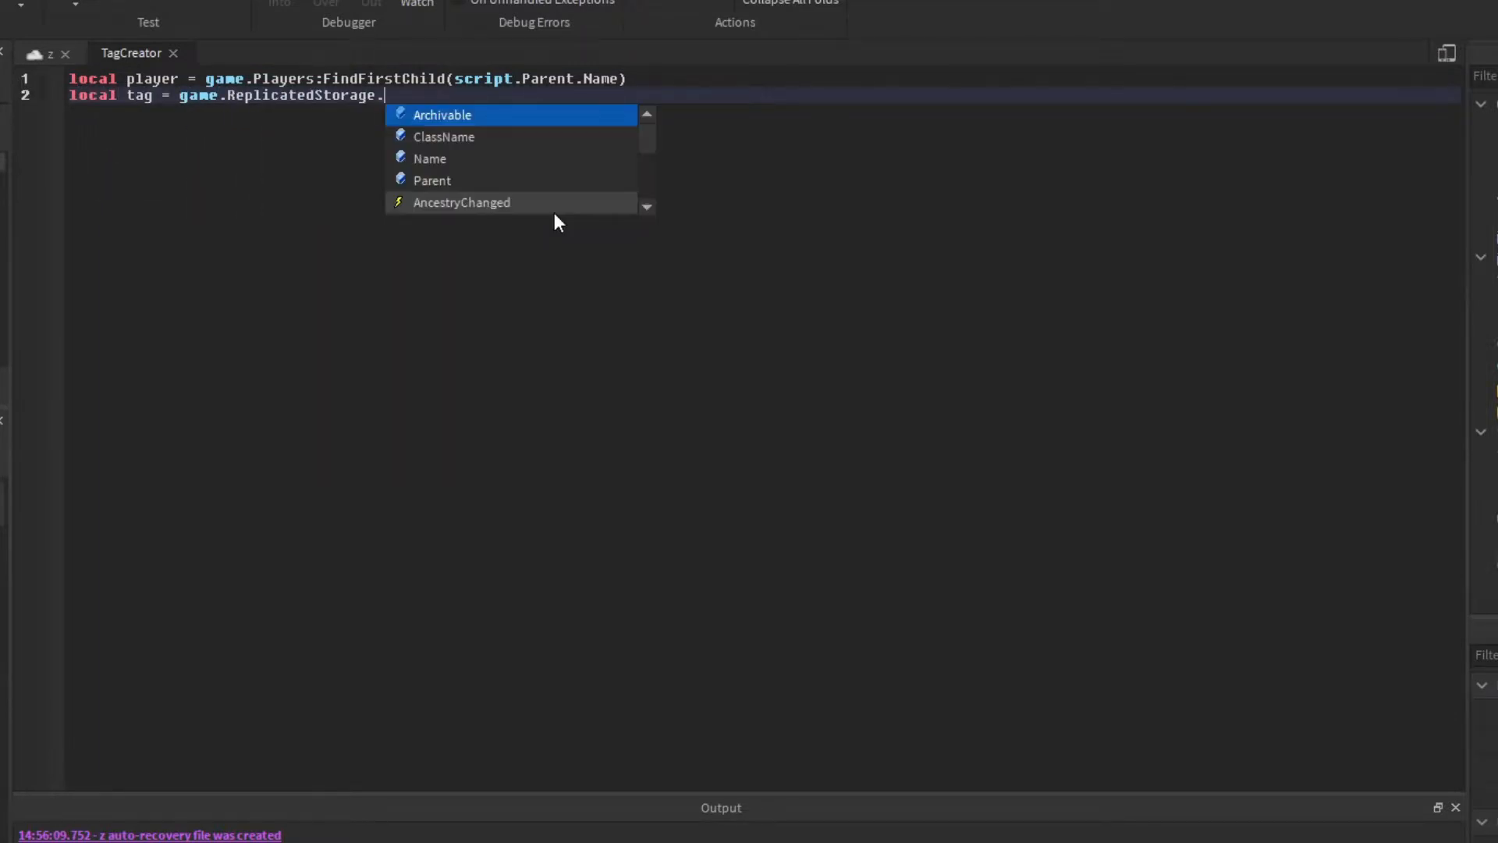
{"action": "type", "text": "BillboardGuis.RankTag:Clone("}
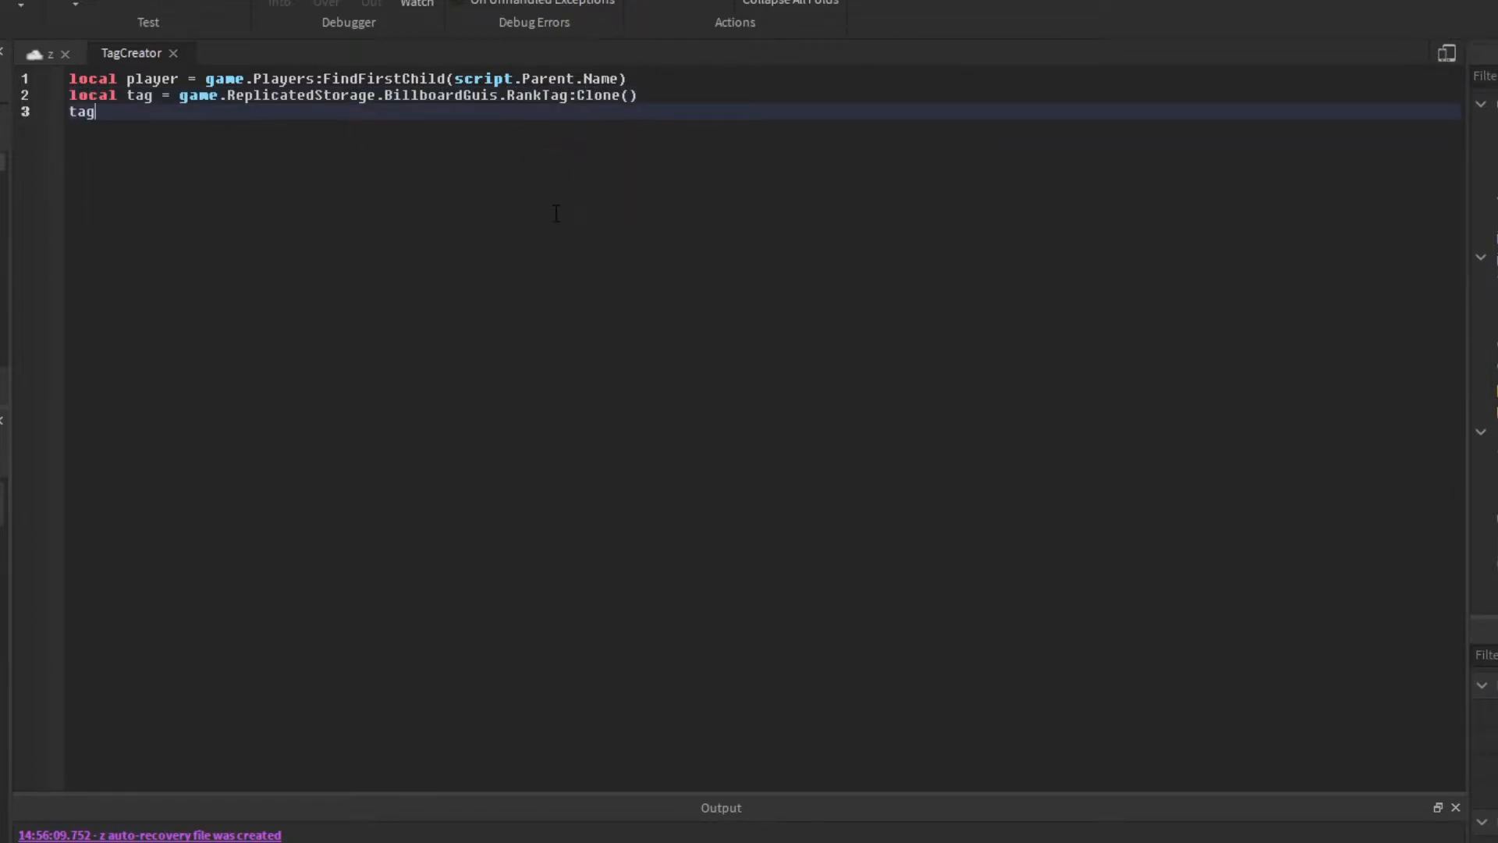
Set RankText.Text via GetRoleInGroup and parent the tag to the character's Head with WaitForChild.
{"action": "type", "text": ".RankText.Text = player"}
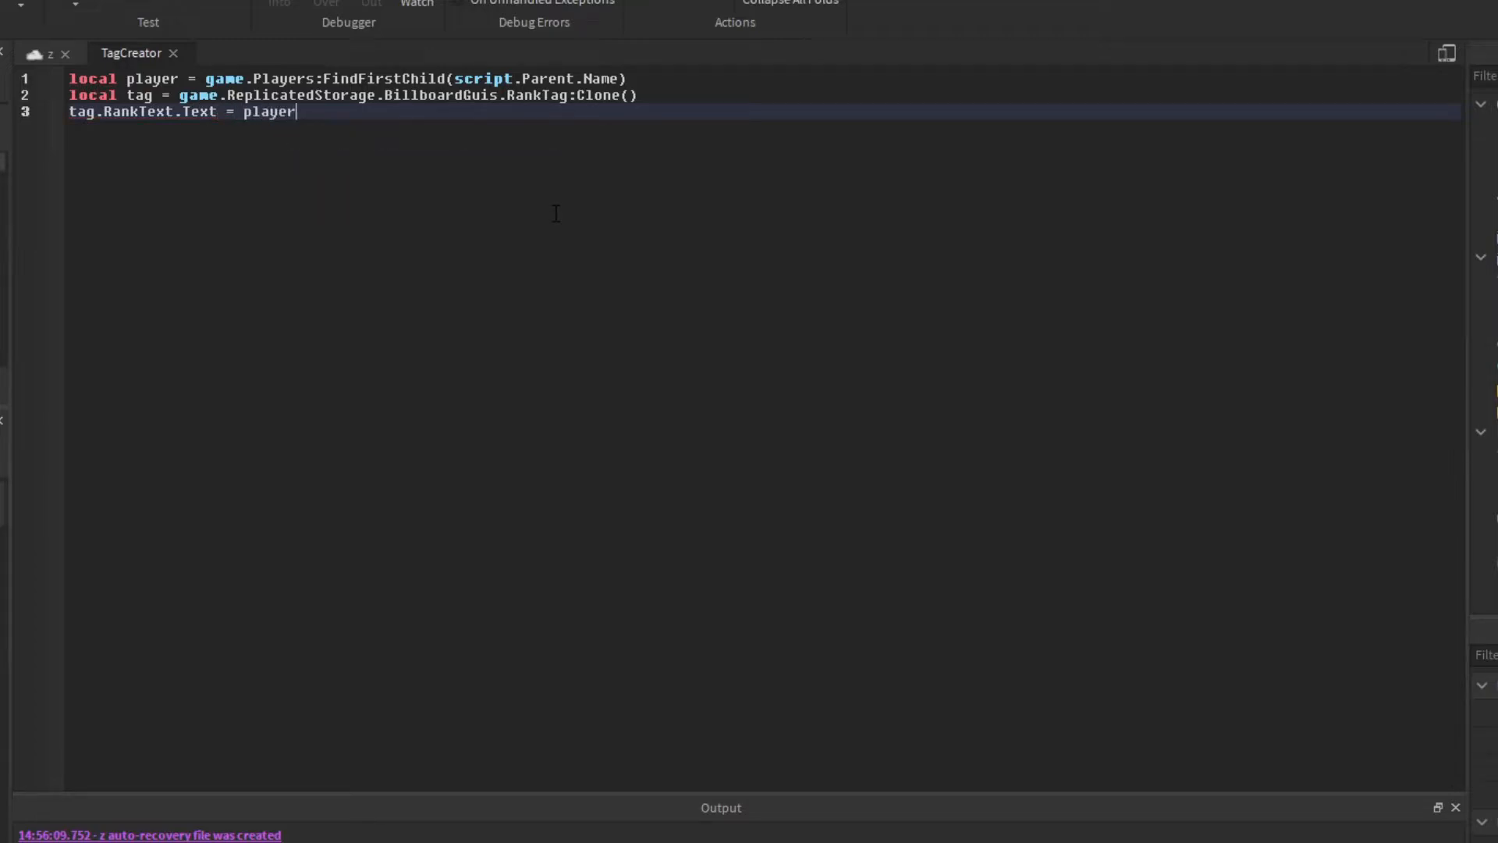
{"action": "type", "text": ":GetRole"}
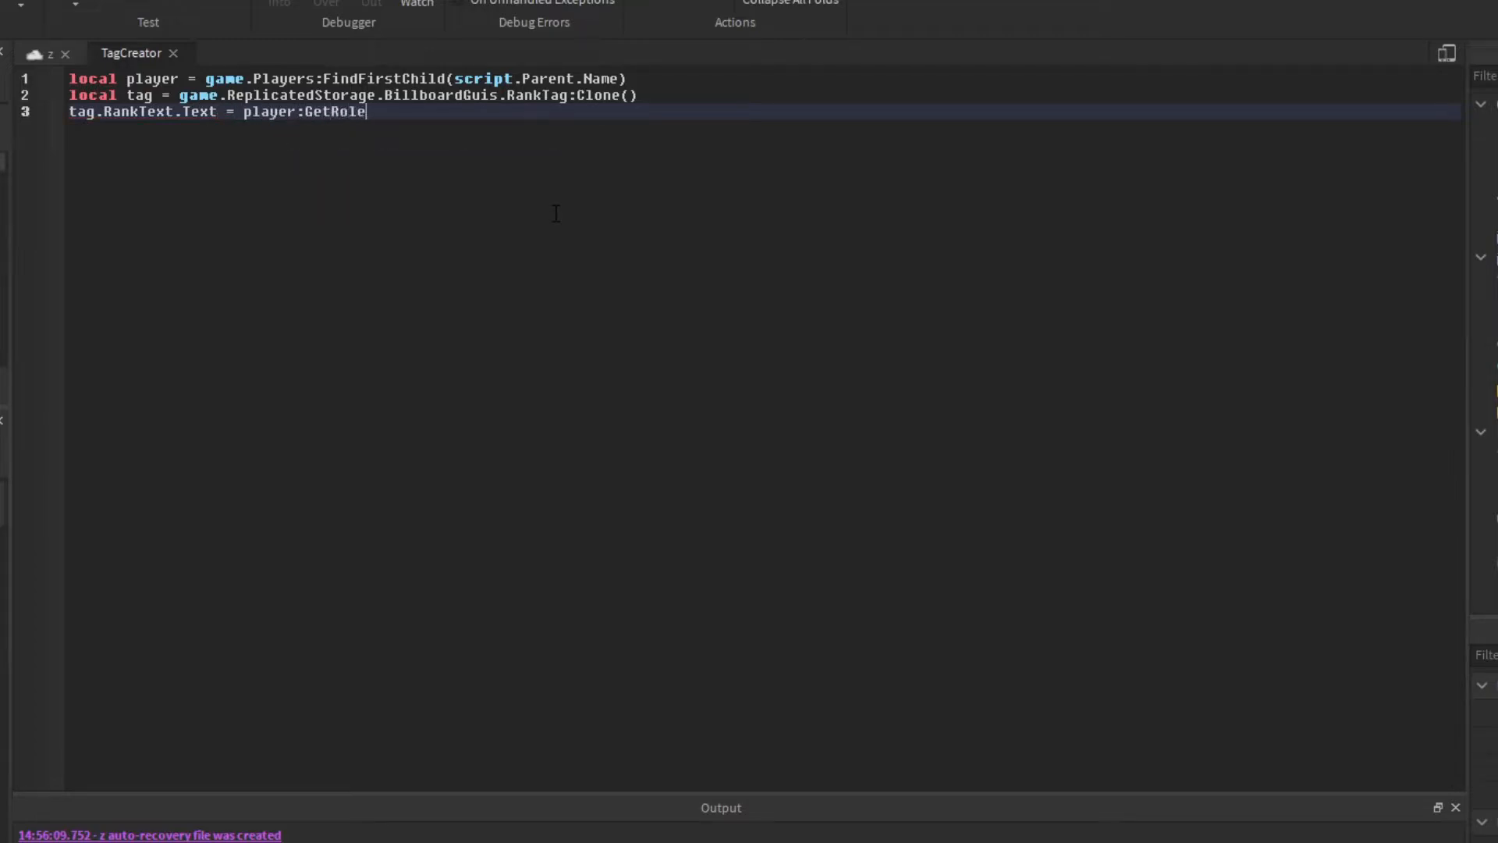
{"action": "type", "text": "InGroup()"}
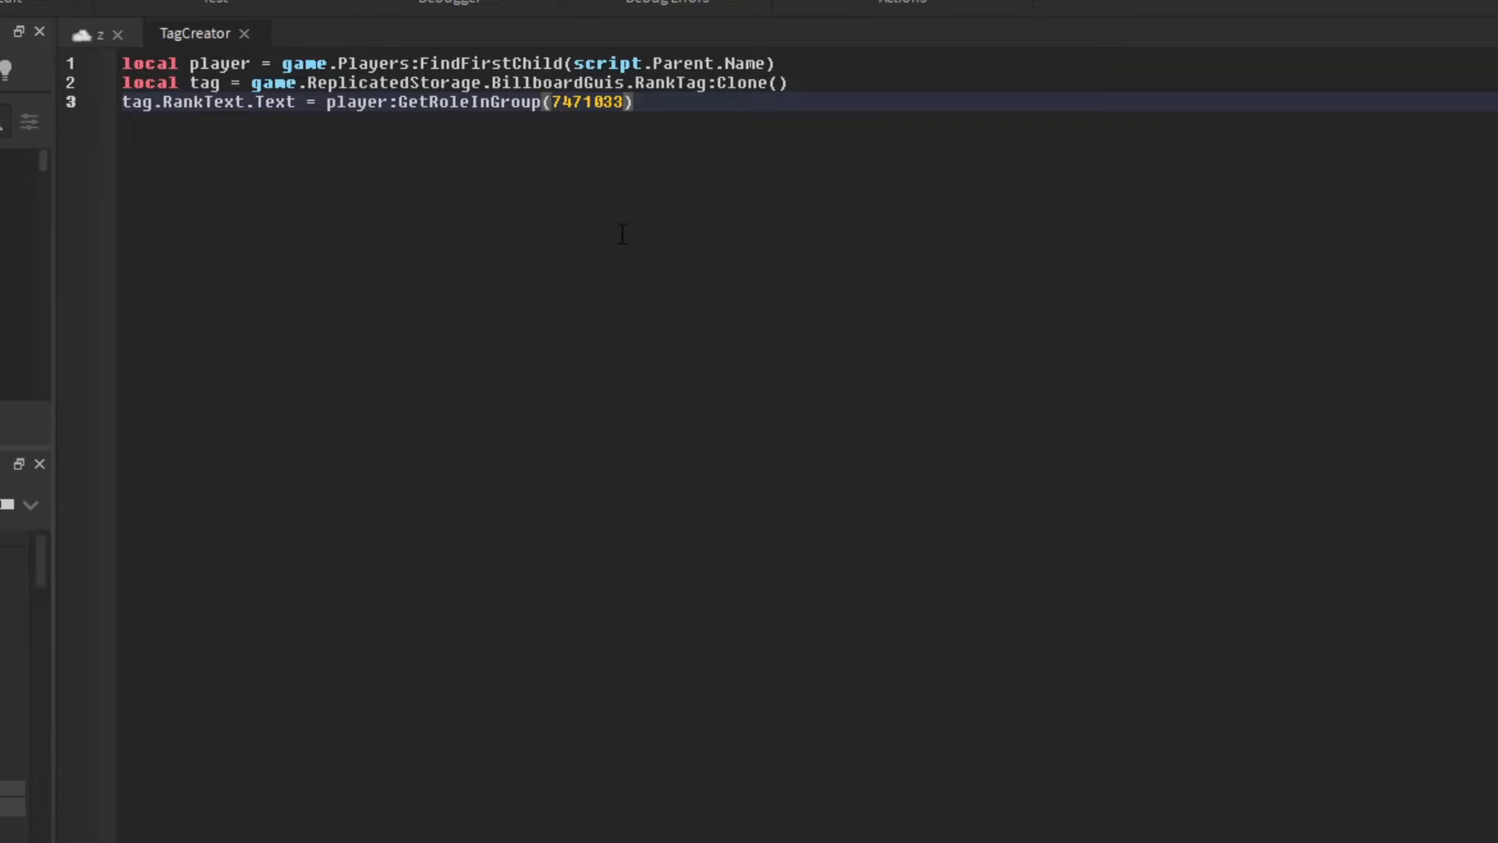
{"action": "type", "text": "t"}
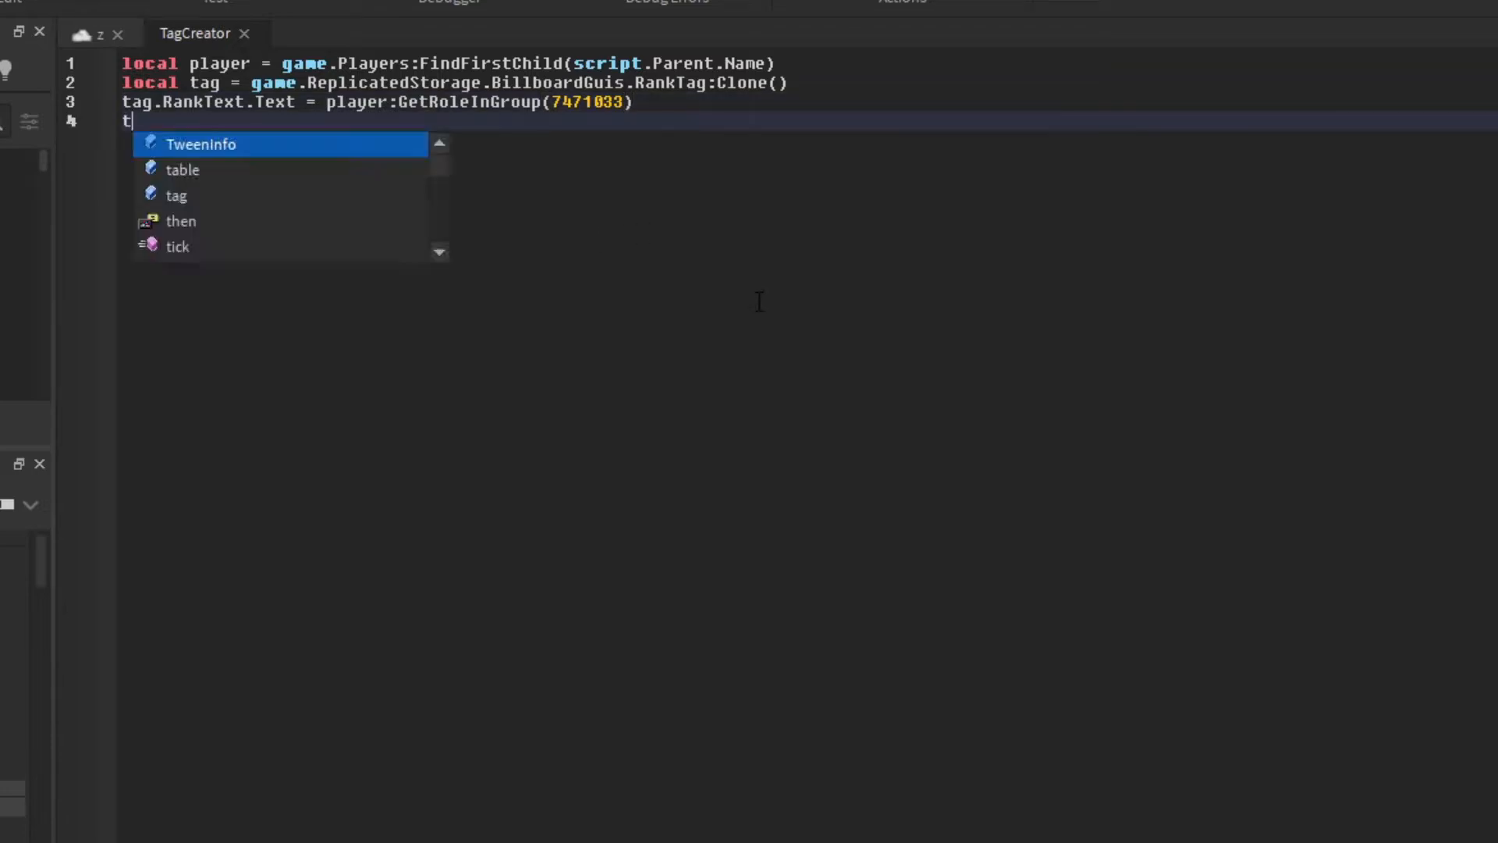
{"action": "type", "text": "ag.Parent = script.Parent"}
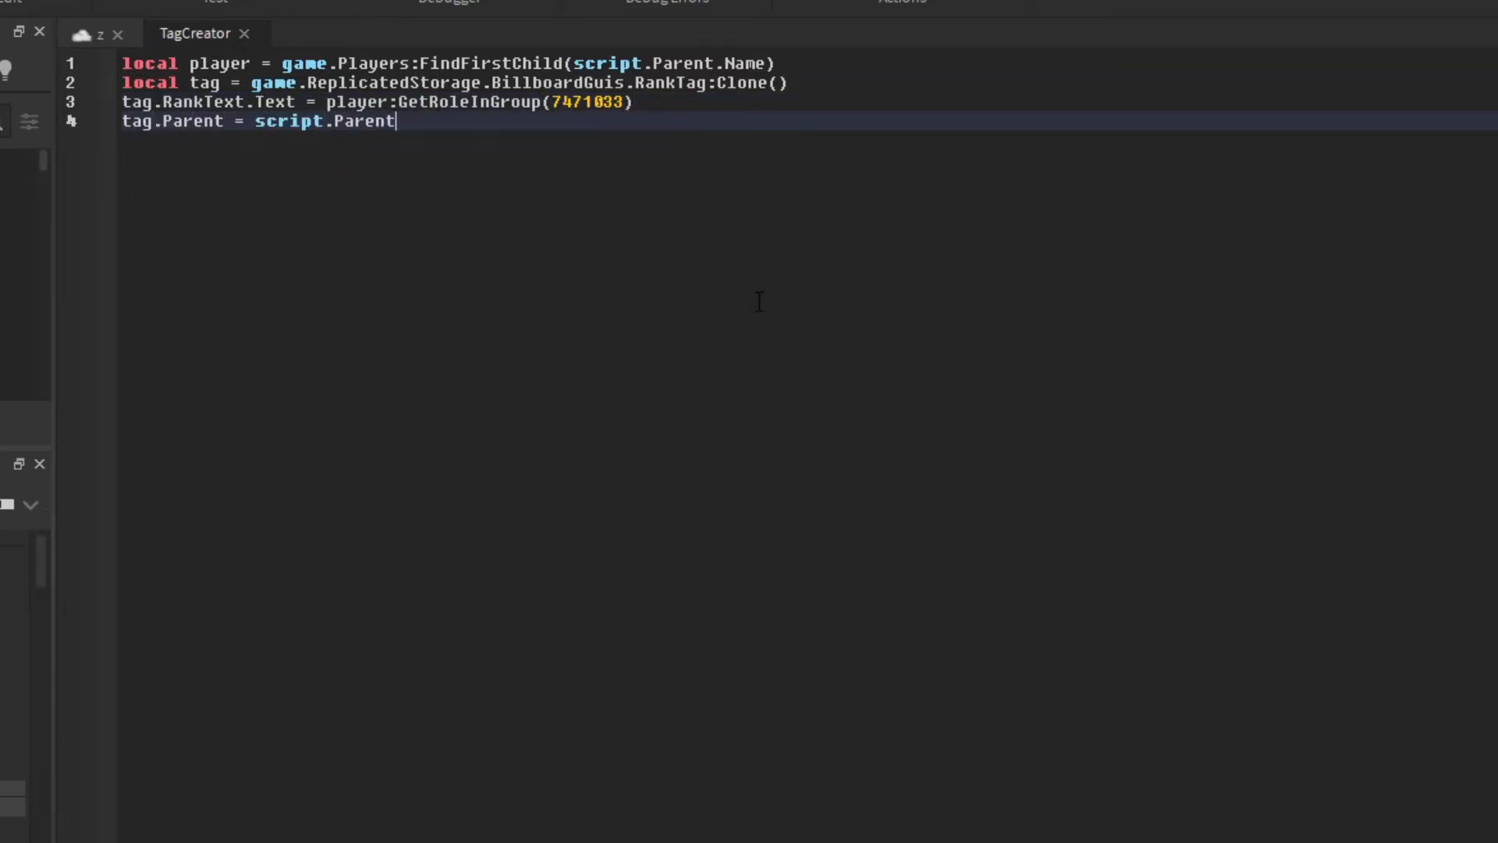
{"action": "type", "text": ":WaitForChild(\"Head\")"}
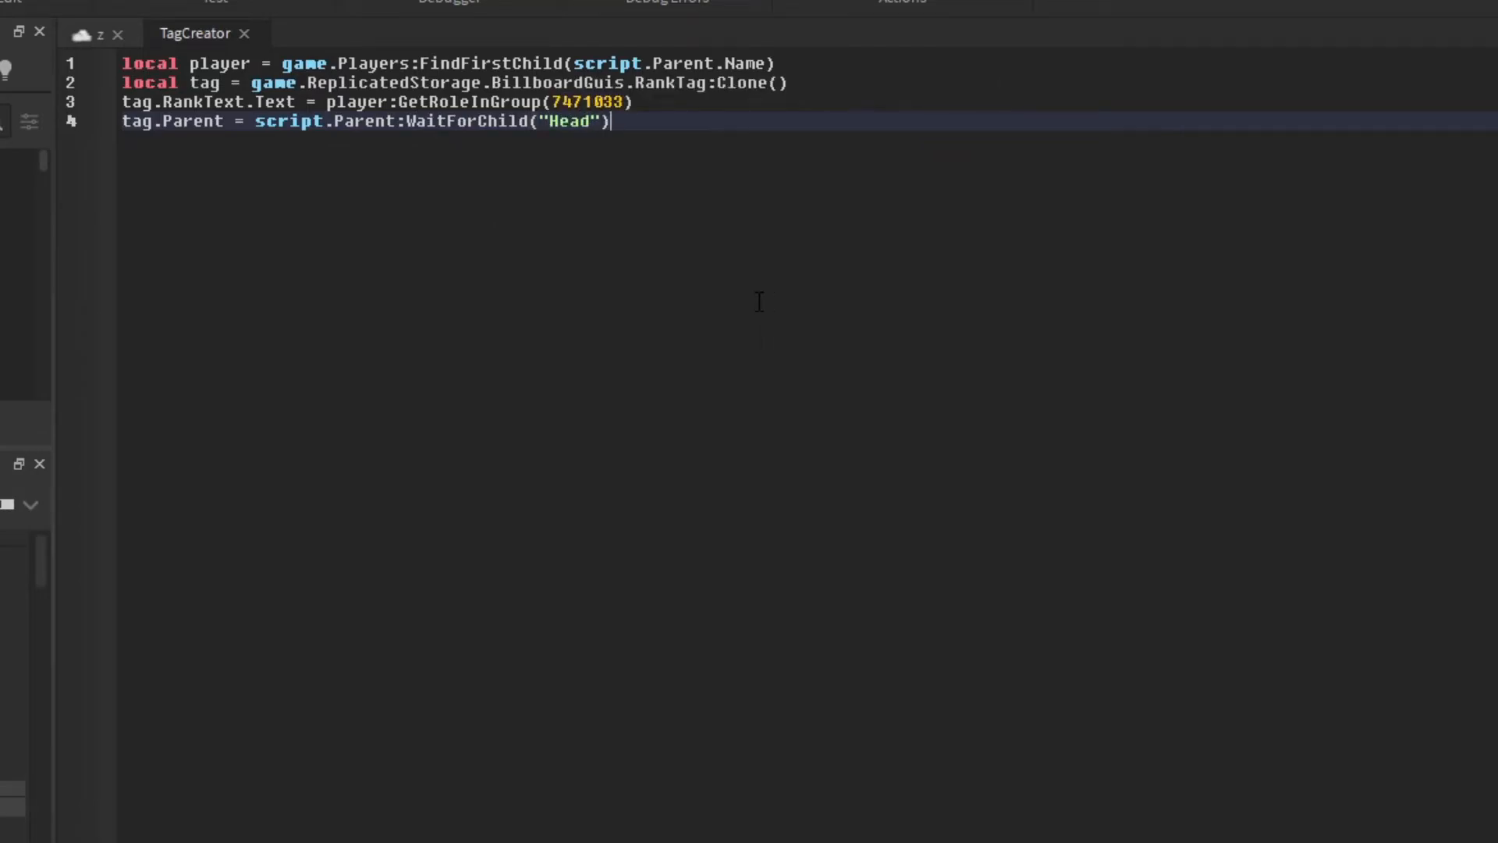
{"action": "mouse_move", "coordinate": [836, 154]}
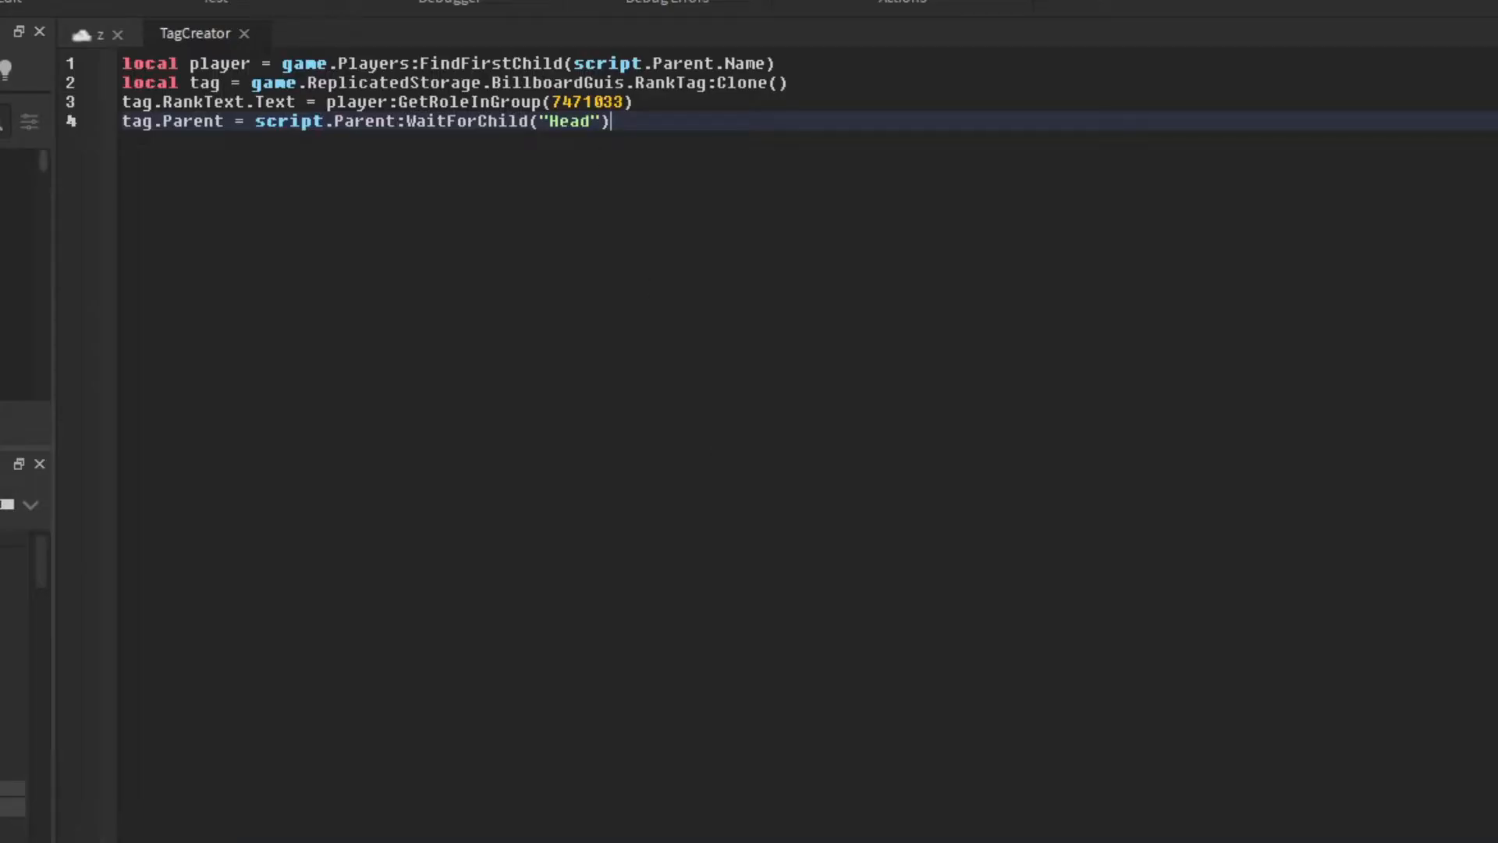
Launch a play test from the Home tab, then switch to the Roblox group page in the browser.
{"action": "left_click", "coordinate": [719, 53]}
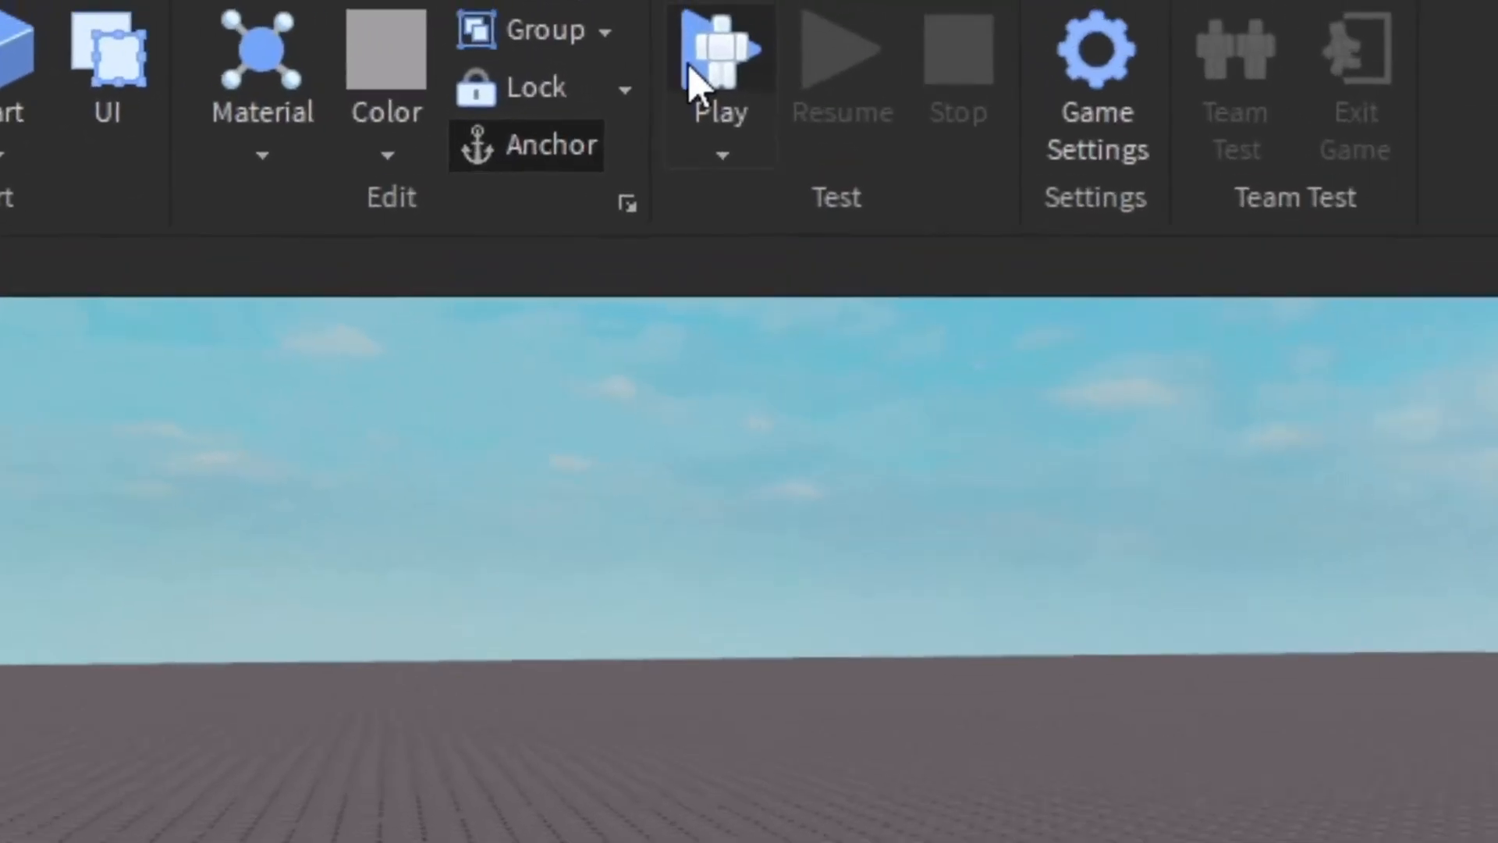
{"action": "left_click", "coordinate": [721, 48]}
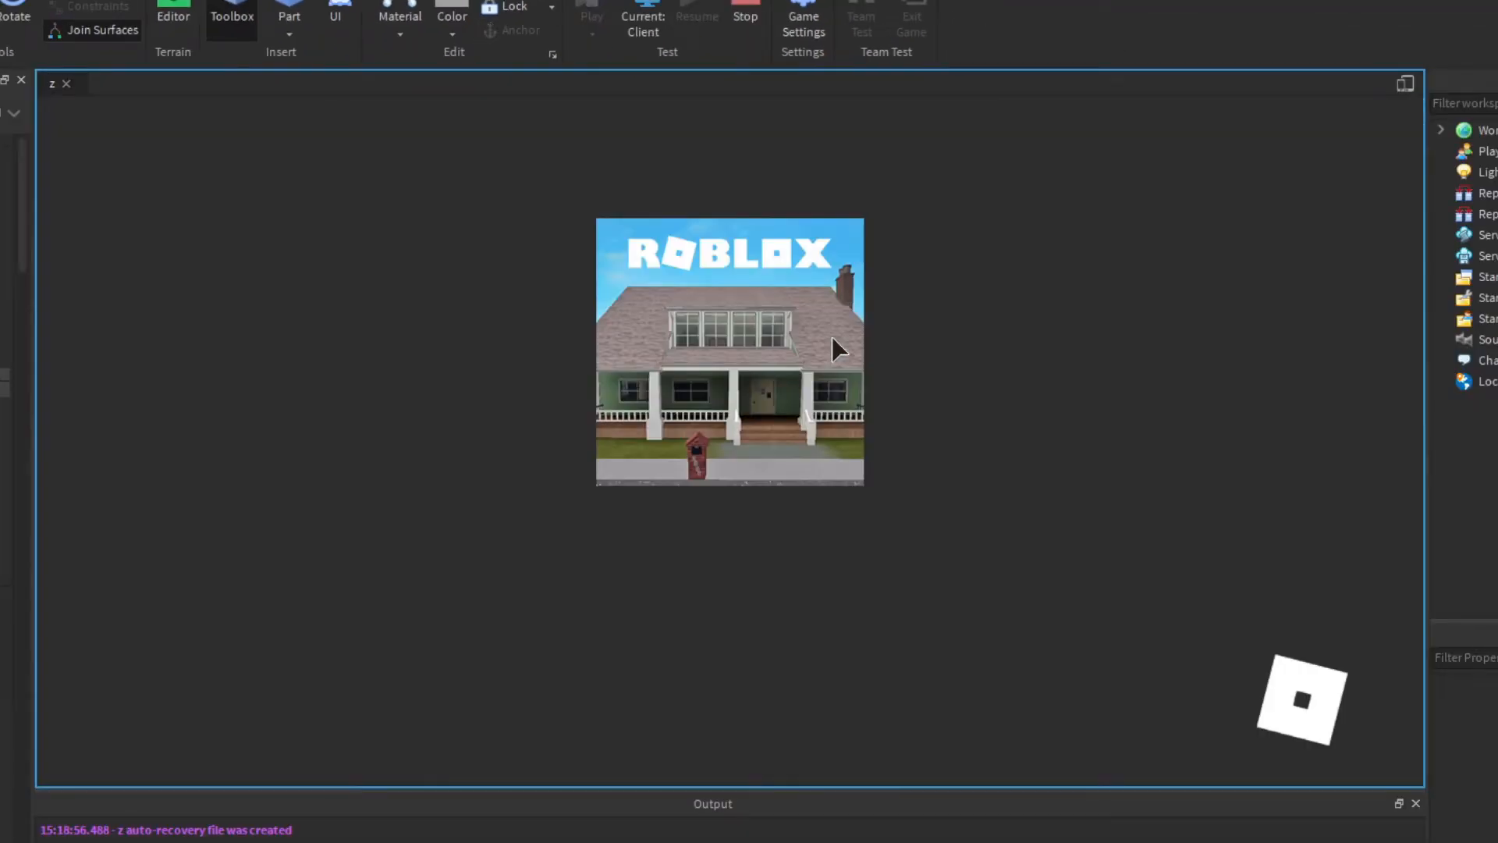
{"action": "left_click", "coordinate": [590, 16]}
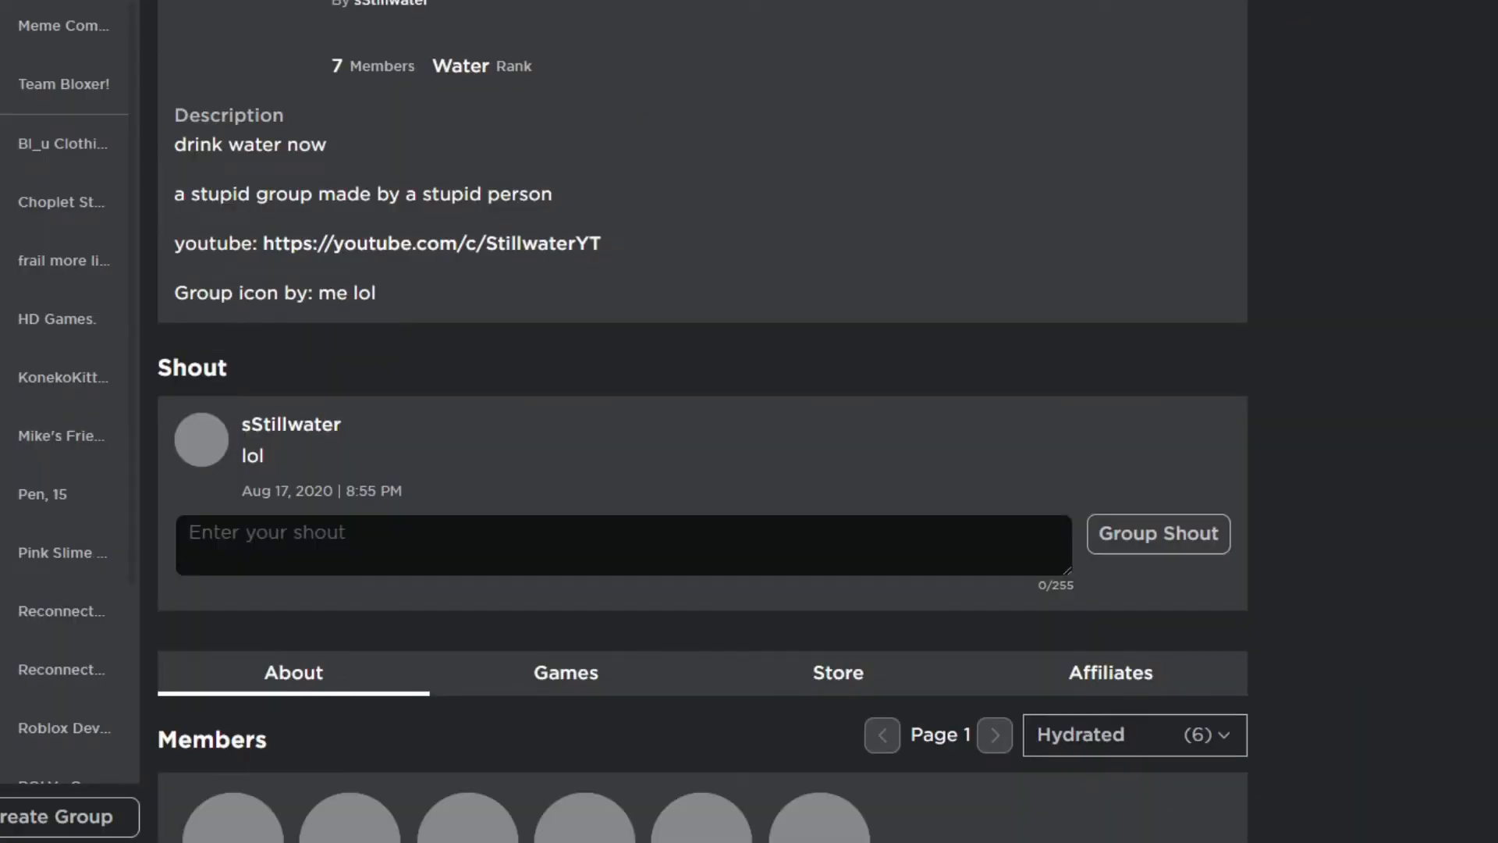
Scroll past the members list and show the group's Store items (four shirts at 15 Robux).
{"action": "scroll", "scroll_direction": "down", "scroll_amount": 3}
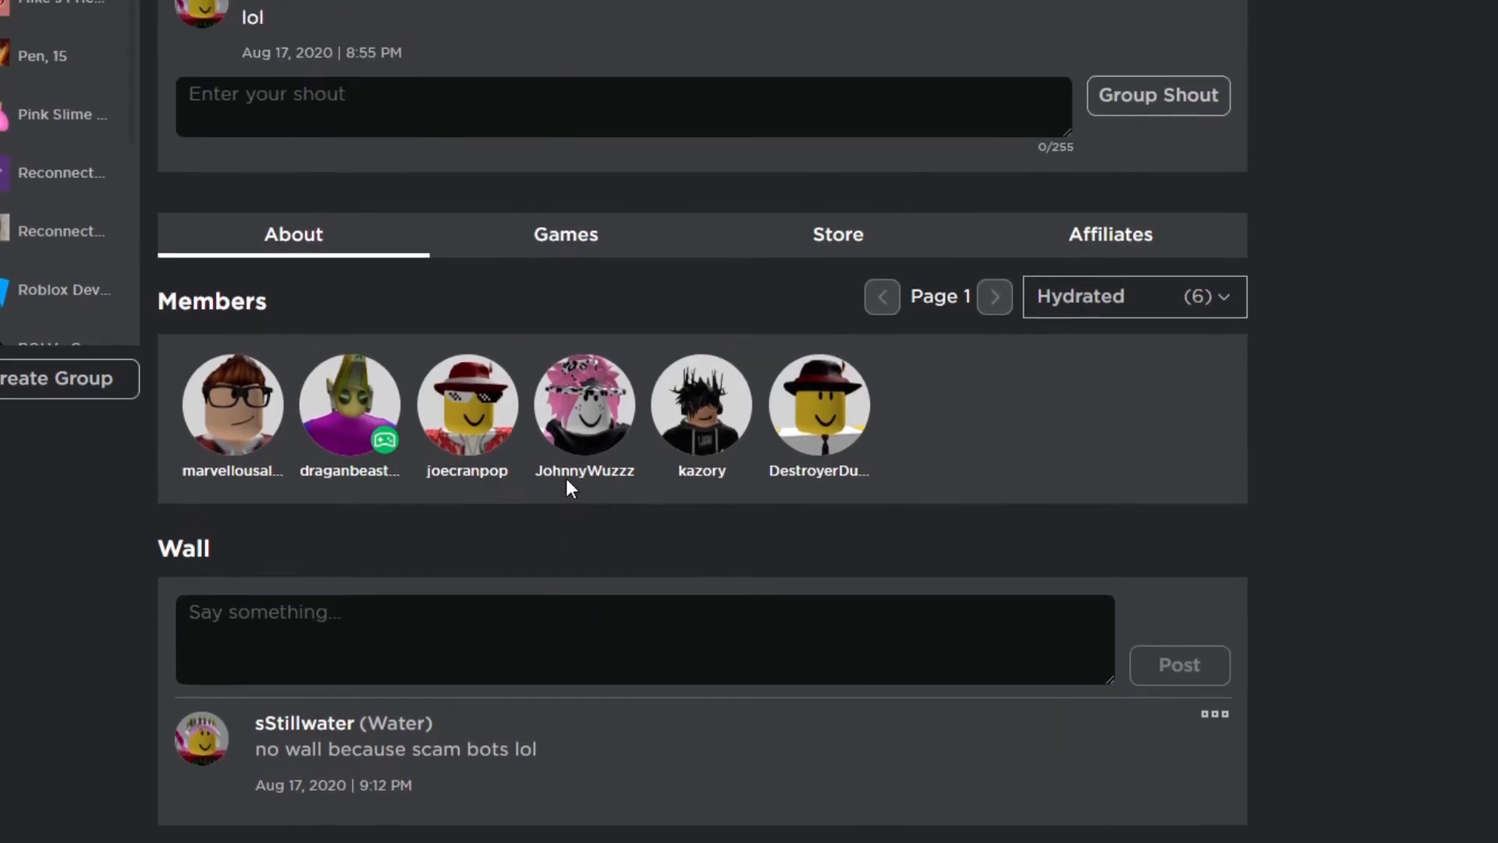
{"action": "left_click", "coordinate": [837, 234]}
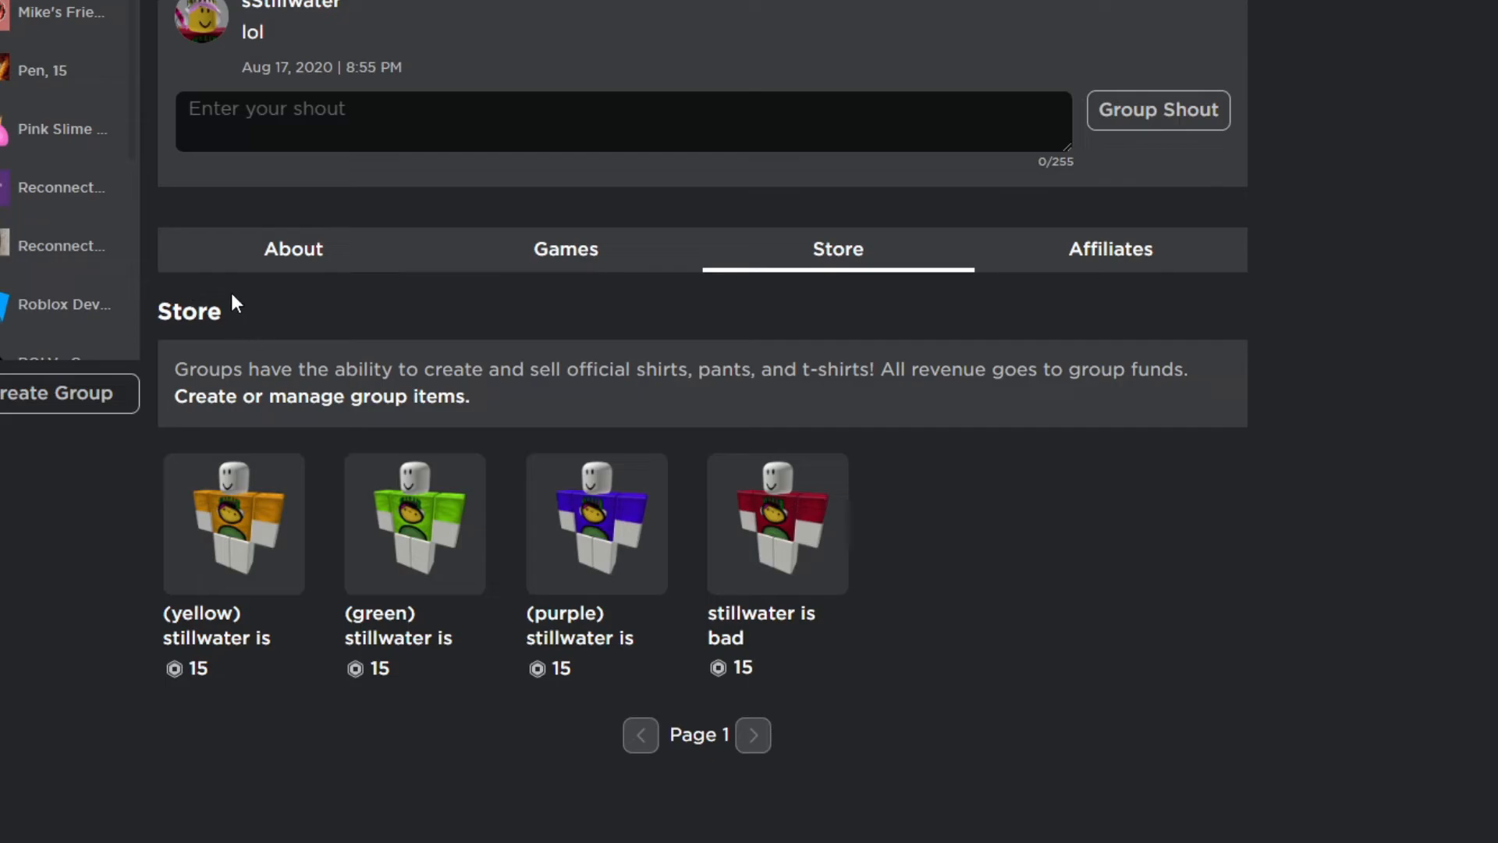
{"action": "mouse_move", "coordinate": [293, 248]}
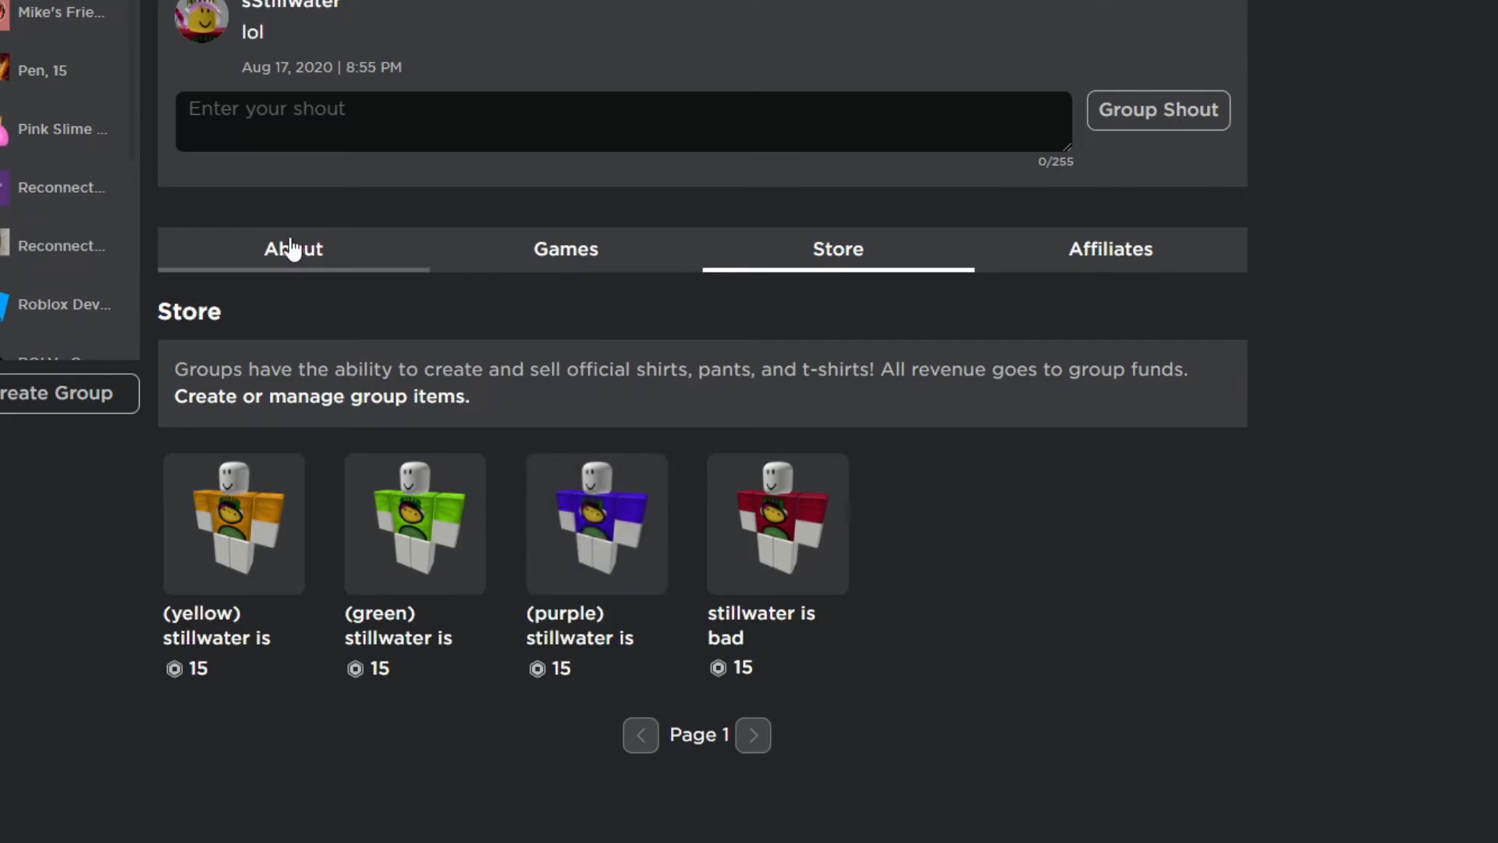